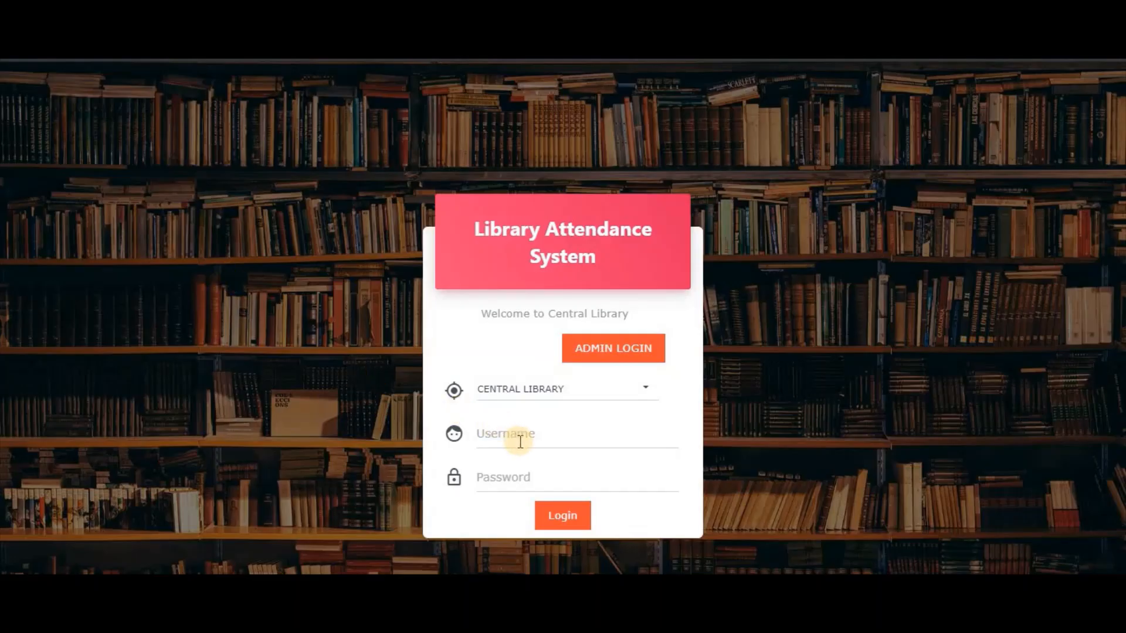
Step: Log in to Central Library as staff user 'lib' with its password
{"action": "left_click", "coordinate": [563, 516]}
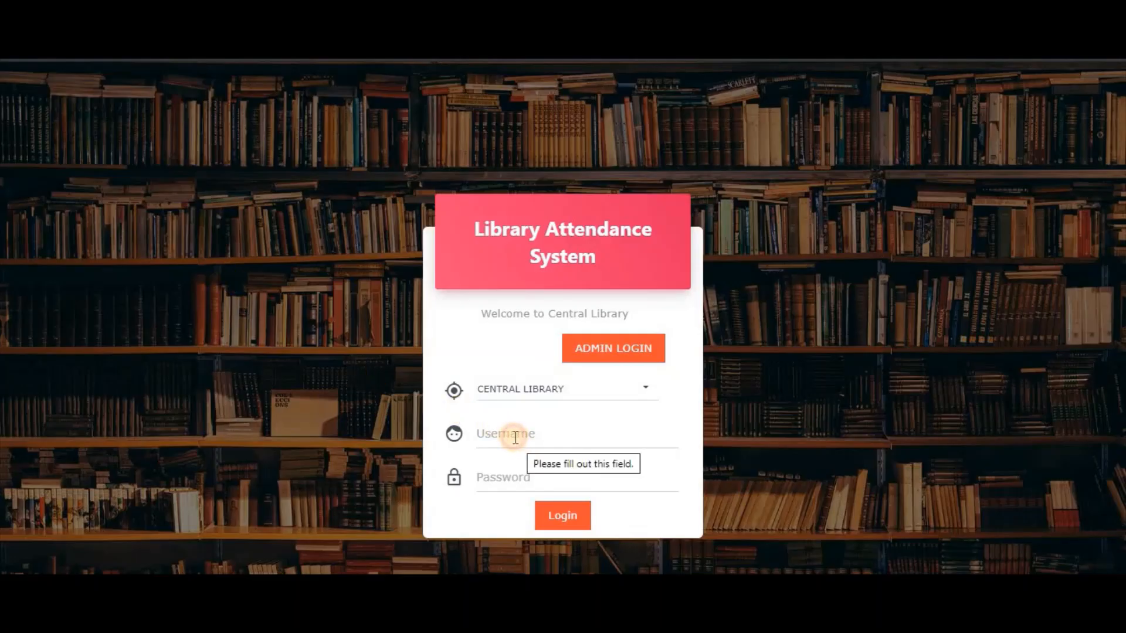
{"action": "type", "text": "li"}
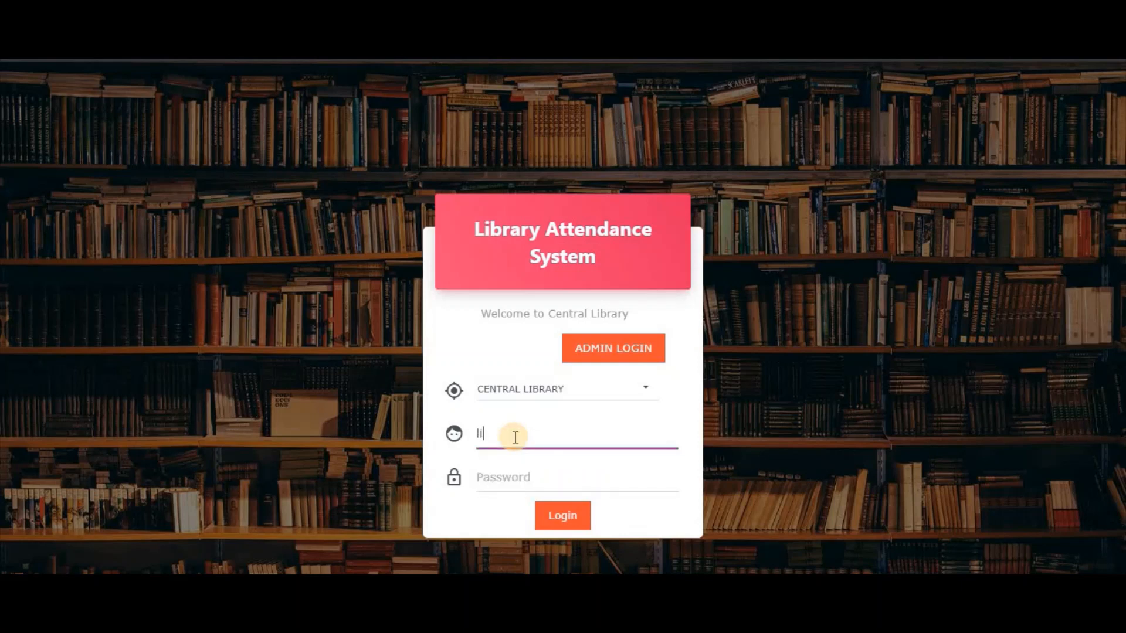
{"action": "type", "text": "•••"}
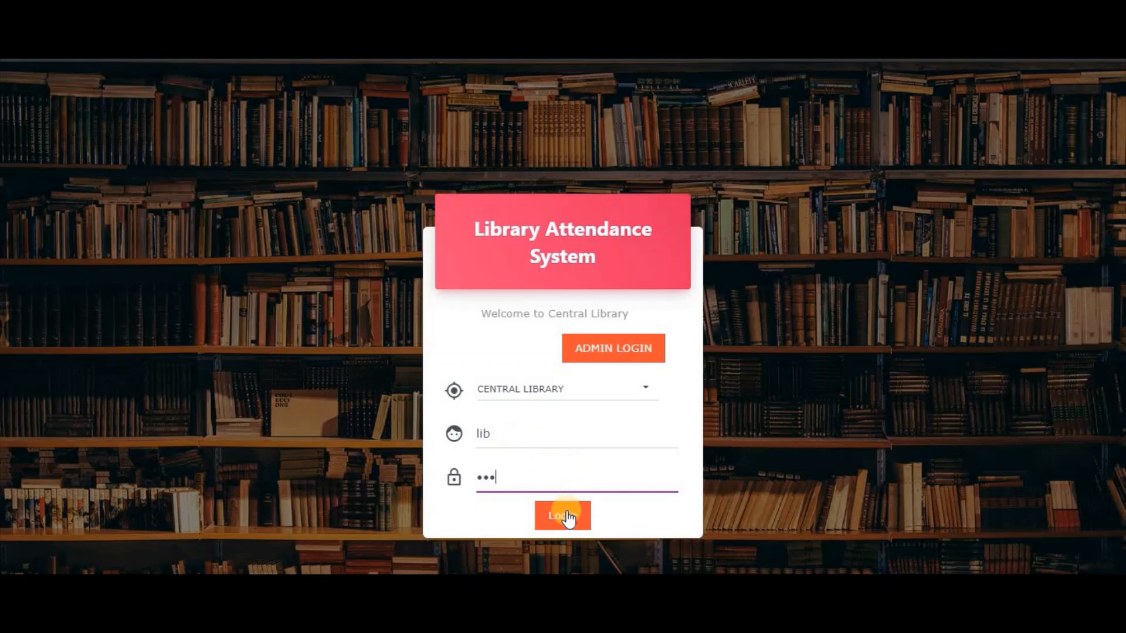
{"action": "left_click", "coordinate": [561, 516]}
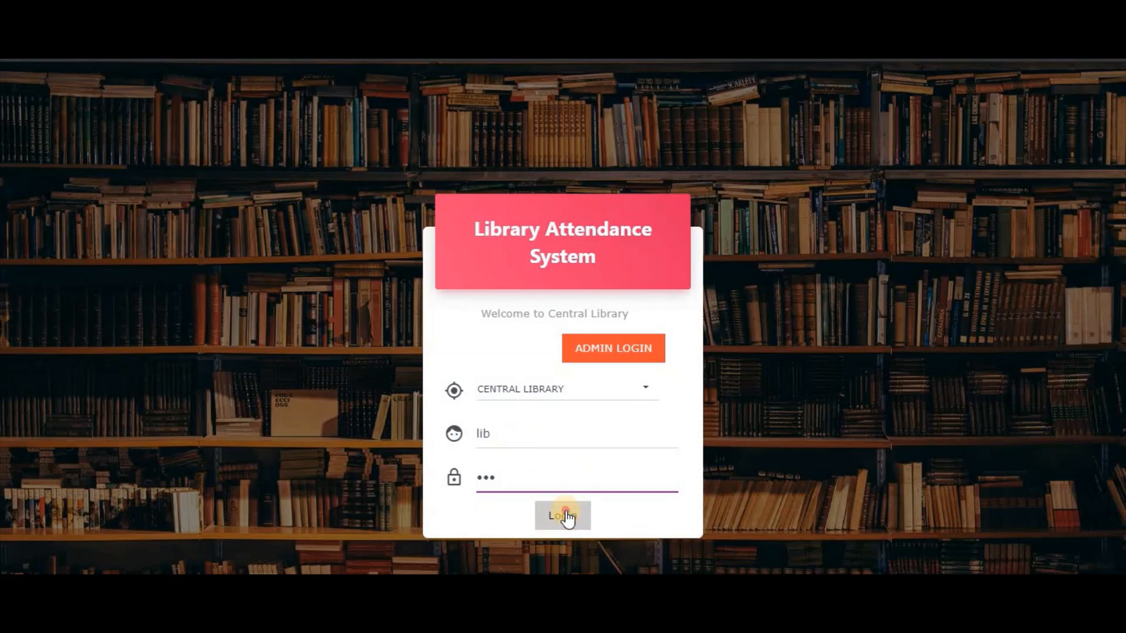
{"action": "left_click", "coordinate": [563, 516]}
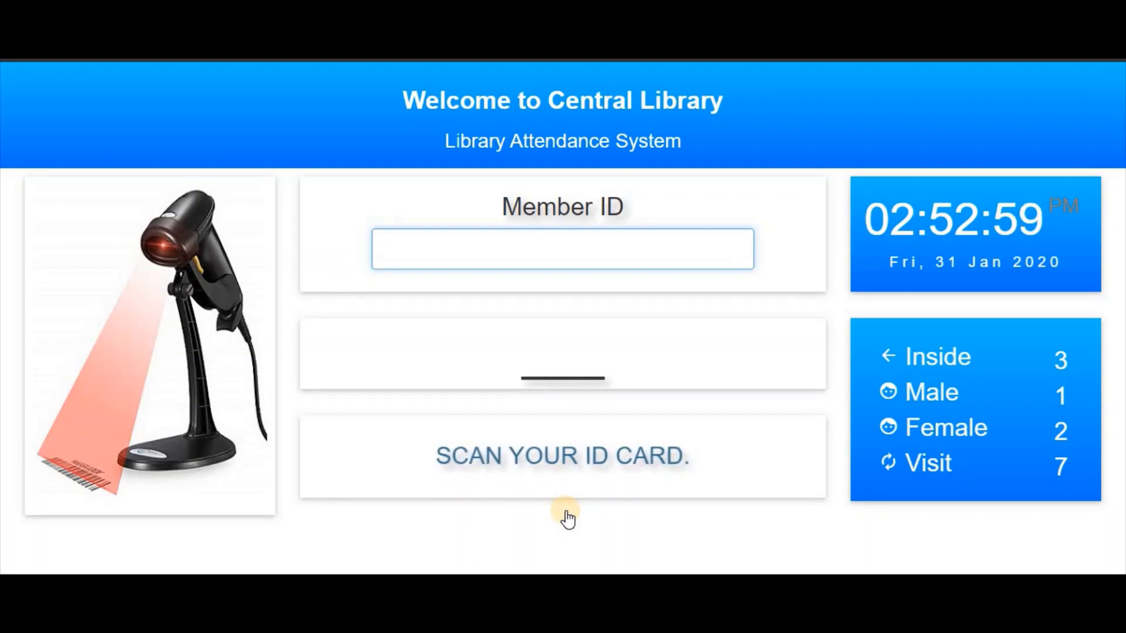
{"action": "mouse_move", "coordinate": [1048, 283]}
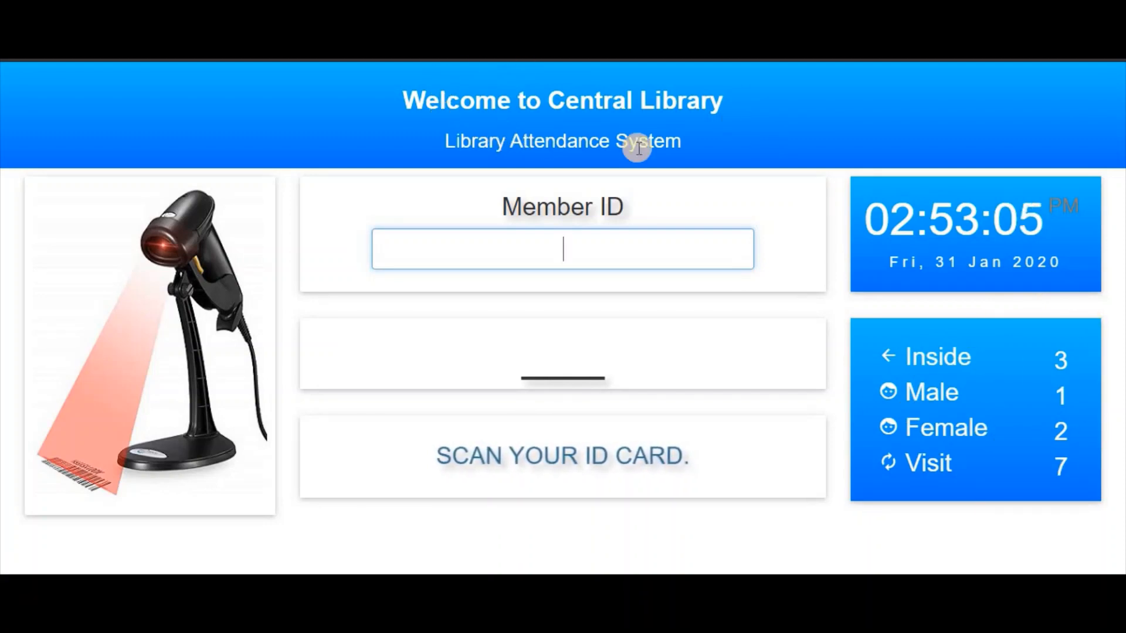
{"action": "mouse_move", "coordinate": [266, 266]}
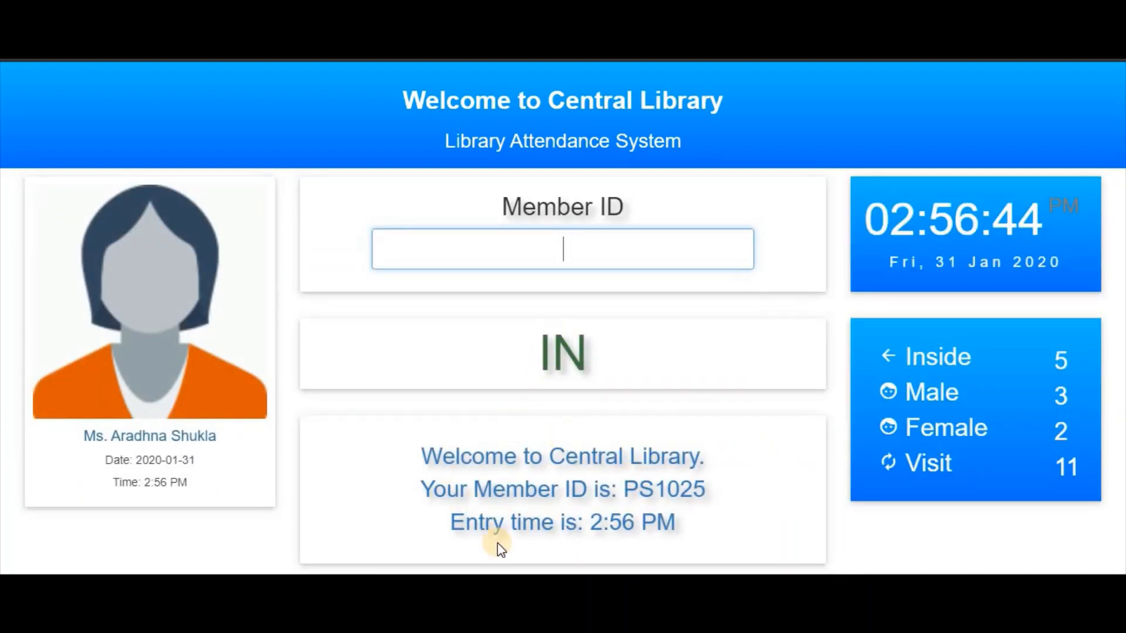
{"action": "mouse_move", "coordinate": [769, 533]}
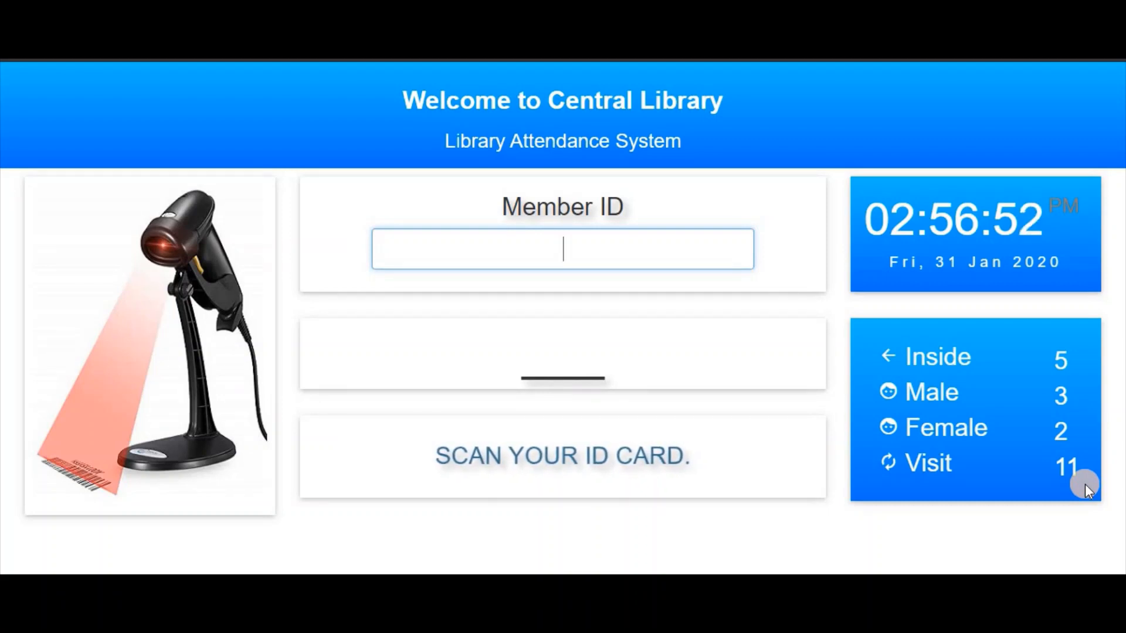
{"action": "mouse_move", "coordinate": [886, 314]}
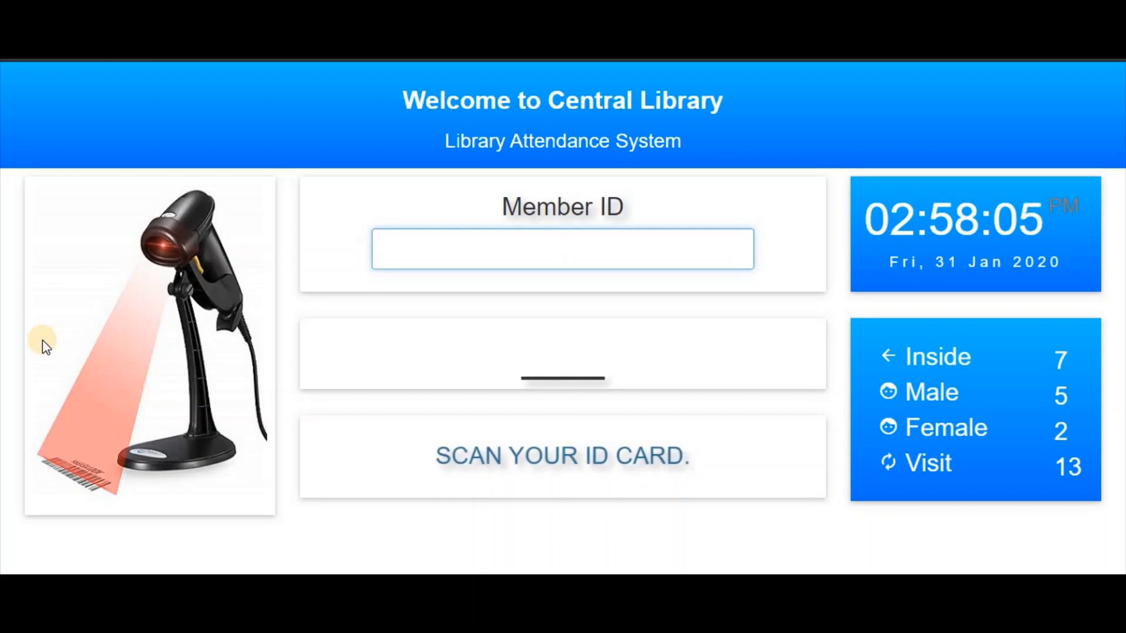
{"action": "mouse_move", "coordinate": [797, 355]}
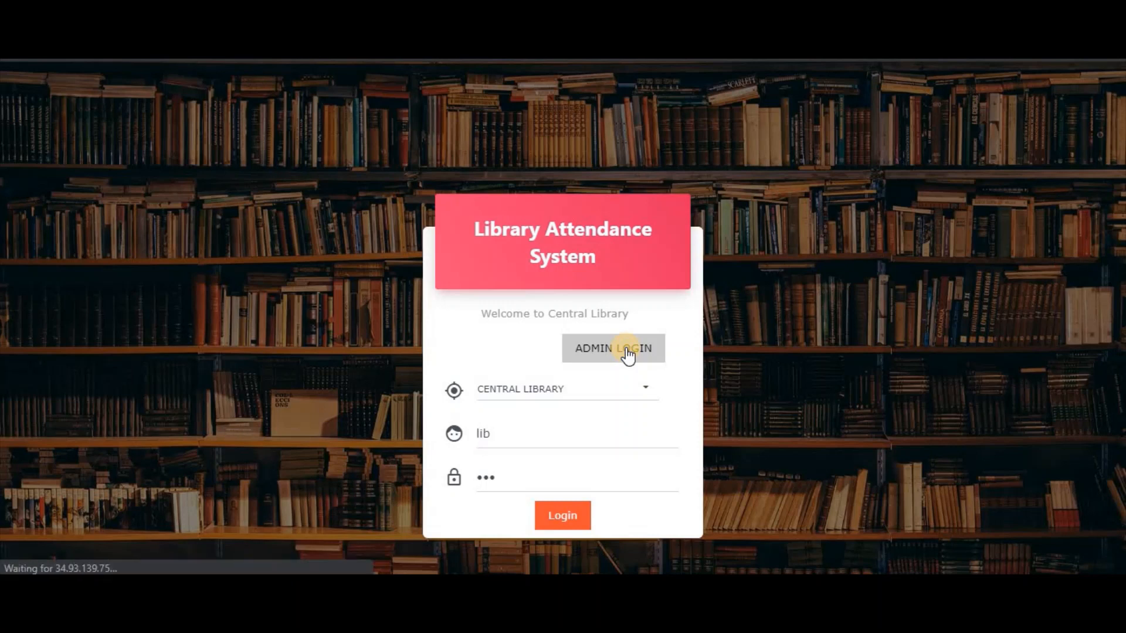
Step: Log in through the admin form as 'master' to reach the Superuser dashboard
{"action": "left_click", "coordinate": [612, 348]}
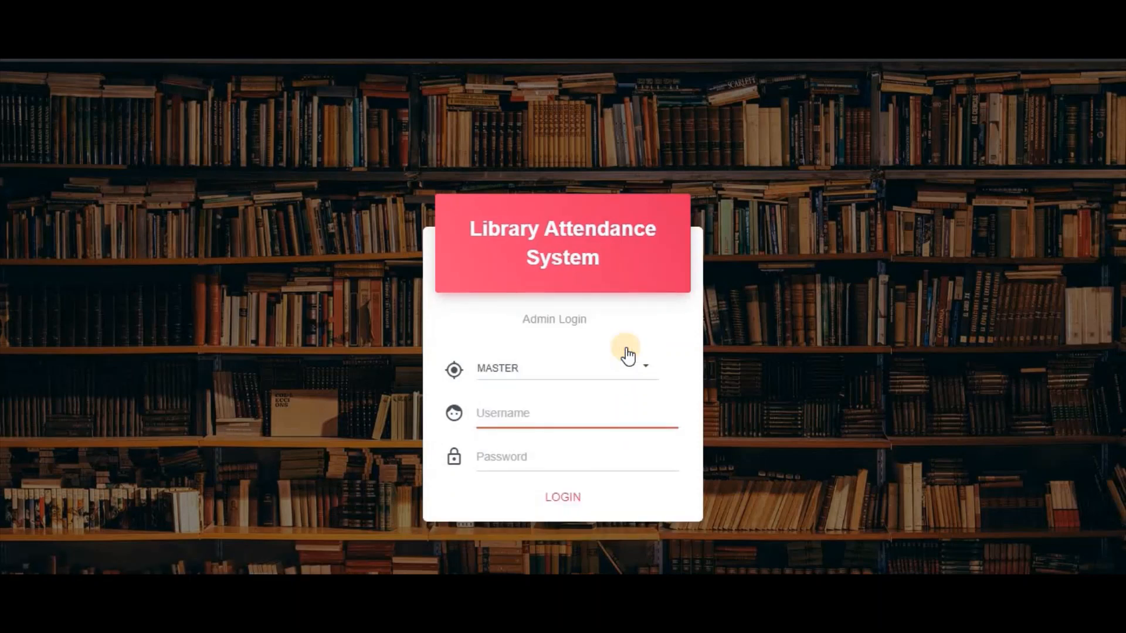
{"action": "type", "text": "master"}
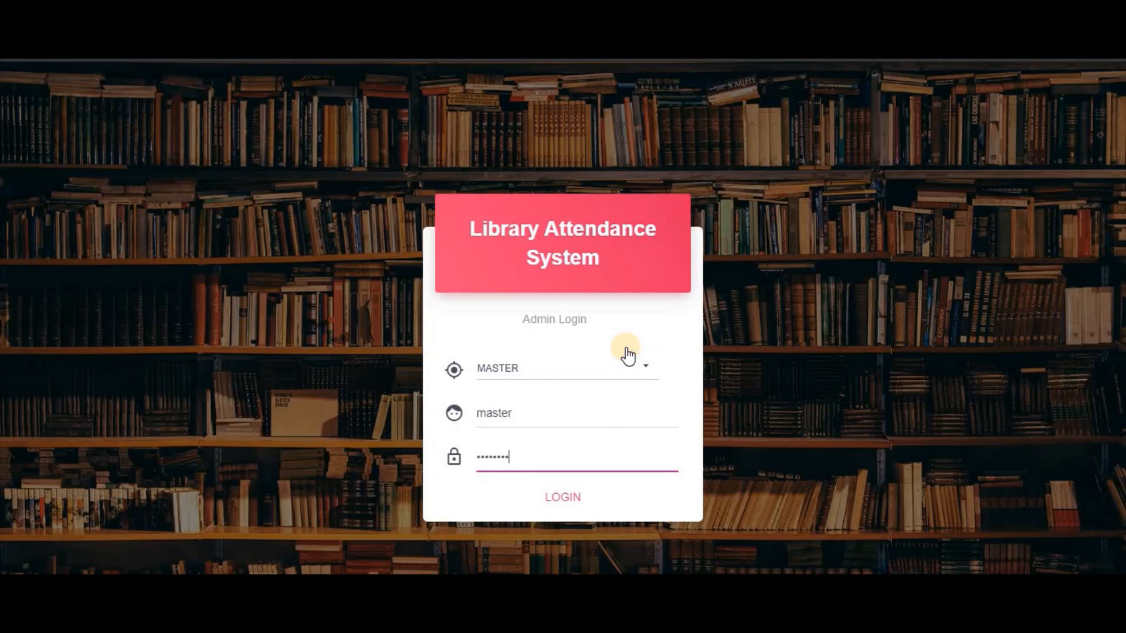
{"action": "left_click", "coordinate": [563, 497]}
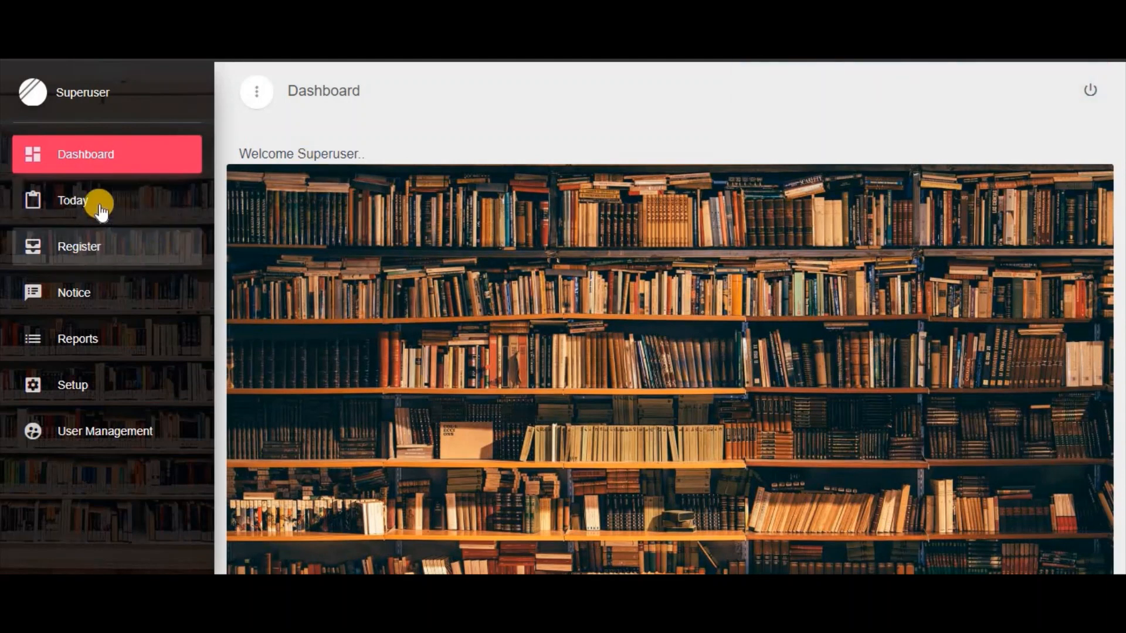
Step: View Today's In/Out Report and move to page 2, entries 11 to 13 of 13
{"action": "left_click", "coordinate": [73, 201]}
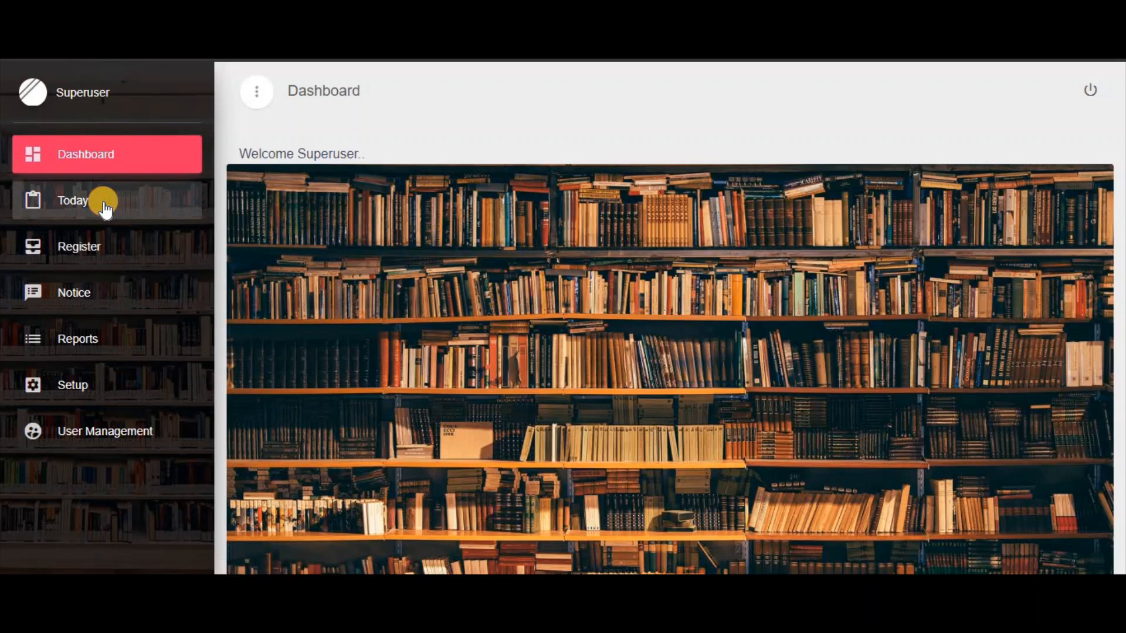
{"action": "left_click", "coordinate": [103, 201]}
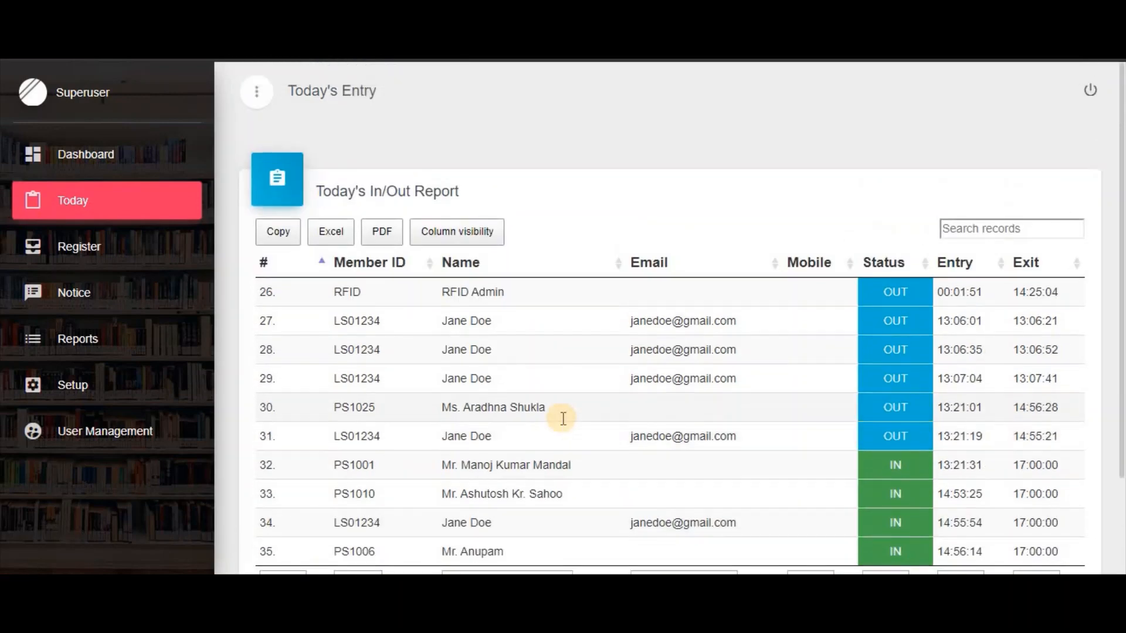
{"action": "scroll", "scroll_direction": "down", "scroll_amount": 3}
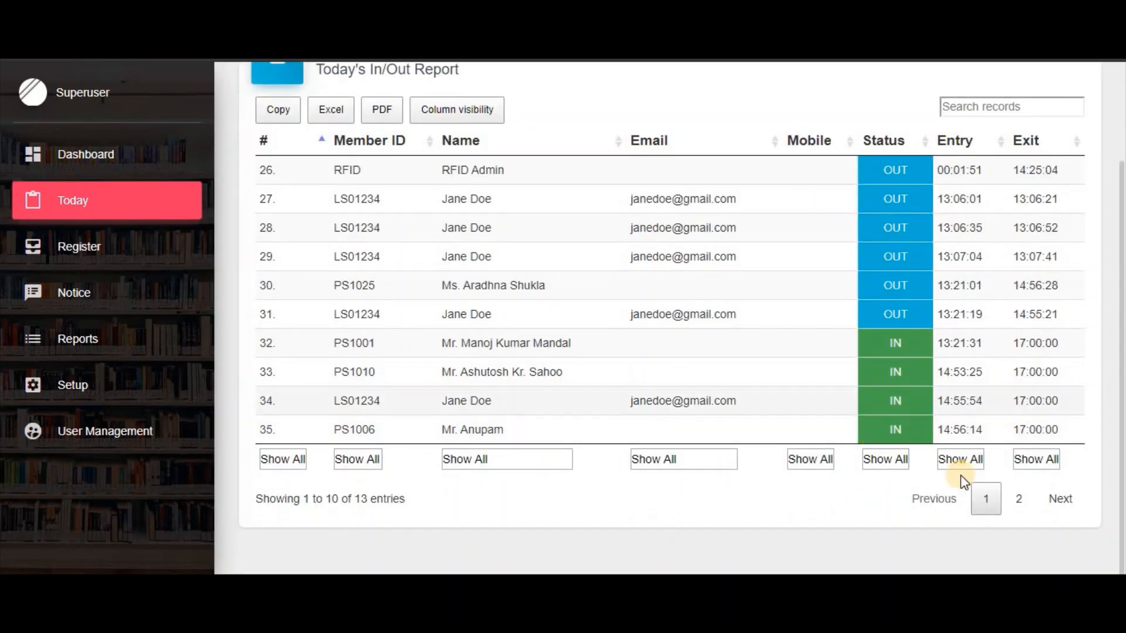
{"action": "left_click", "coordinate": [1018, 499]}
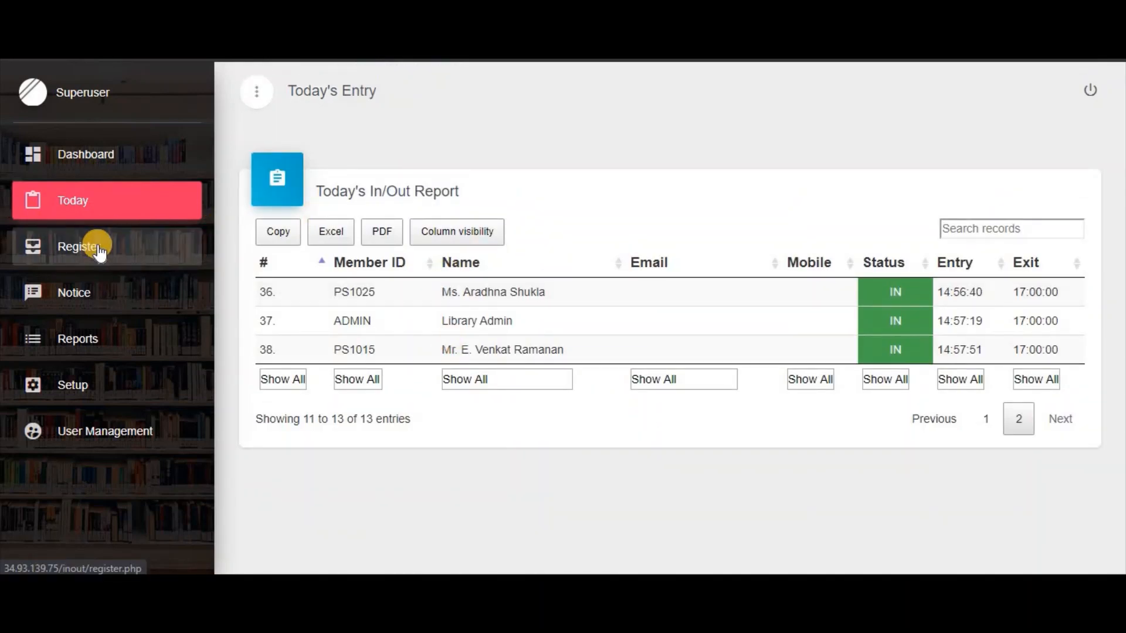
Step: Filter the Entry Register by date 2020-01-31, narrowing 38 entries to 13
{"action": "left_click", "coordinate": [90, 247]}
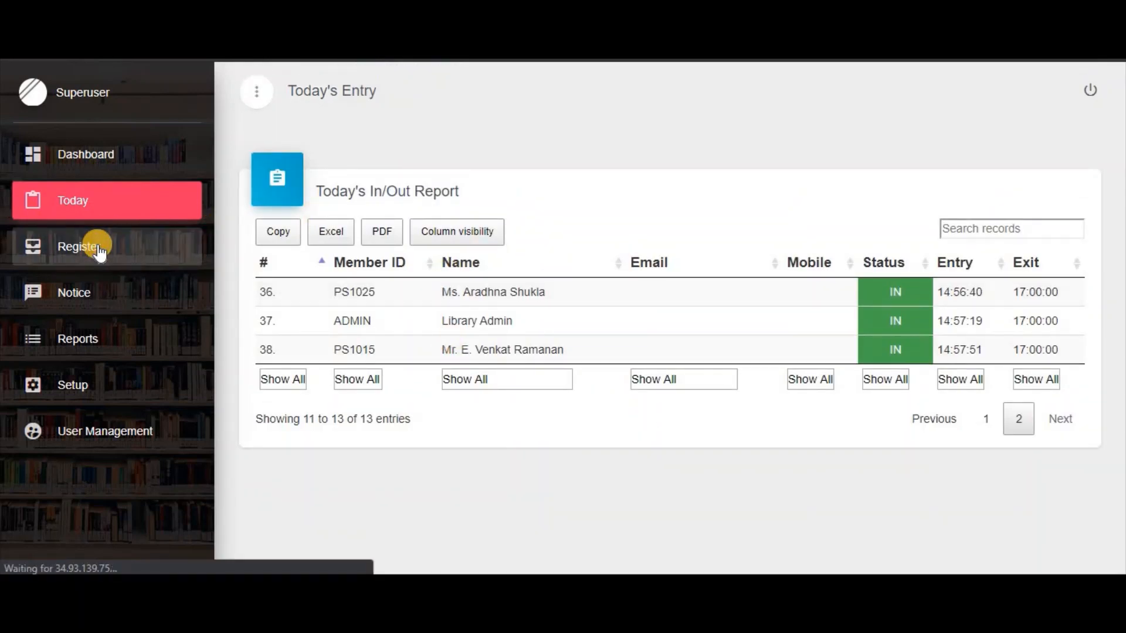
{"action": "left_click", "coordinate": [79, 246]}
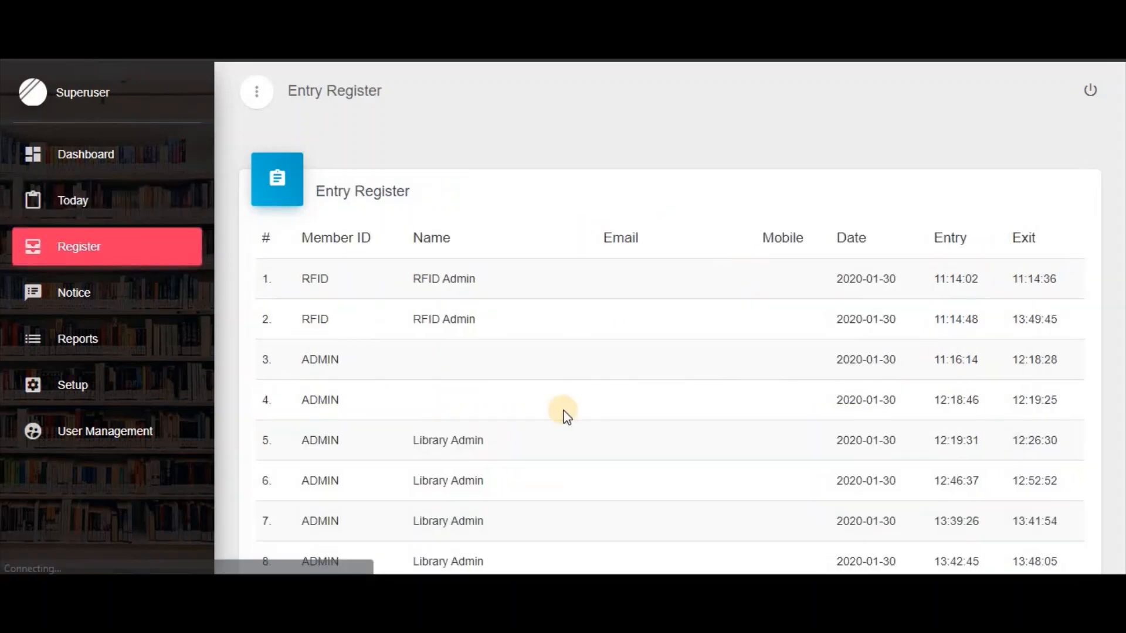
{"action": "scroll", "scroll_direction": "down", "scroll_amount": 3}
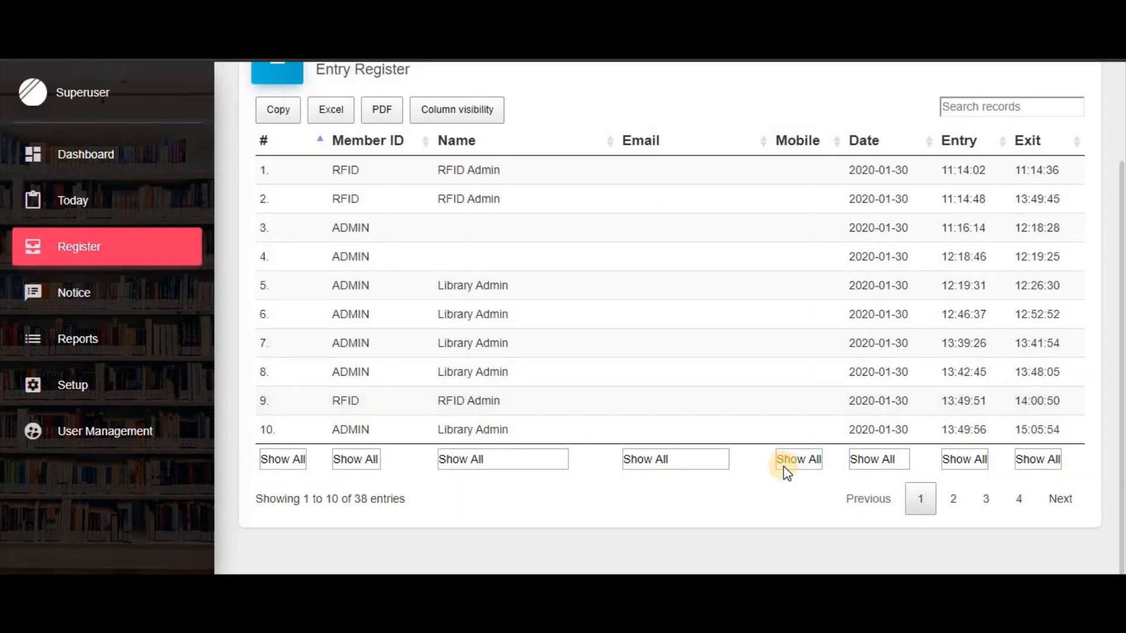
{"action": "left_click", "coordinate": [879, 460]}
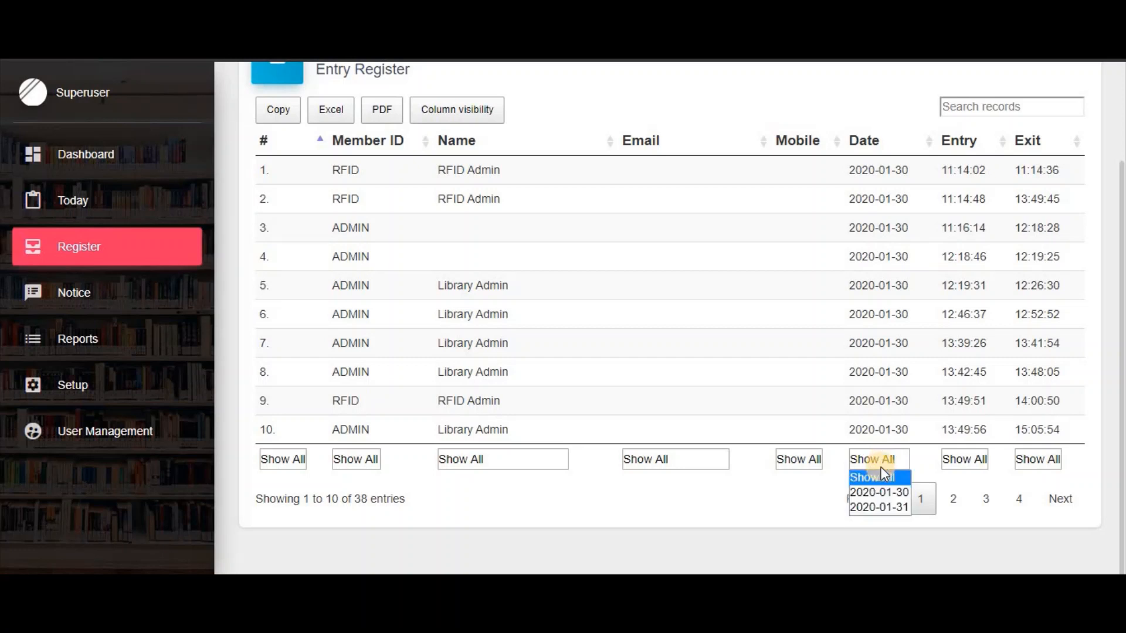
{"action": "mouse_move", "coordinate": [884, 510]}
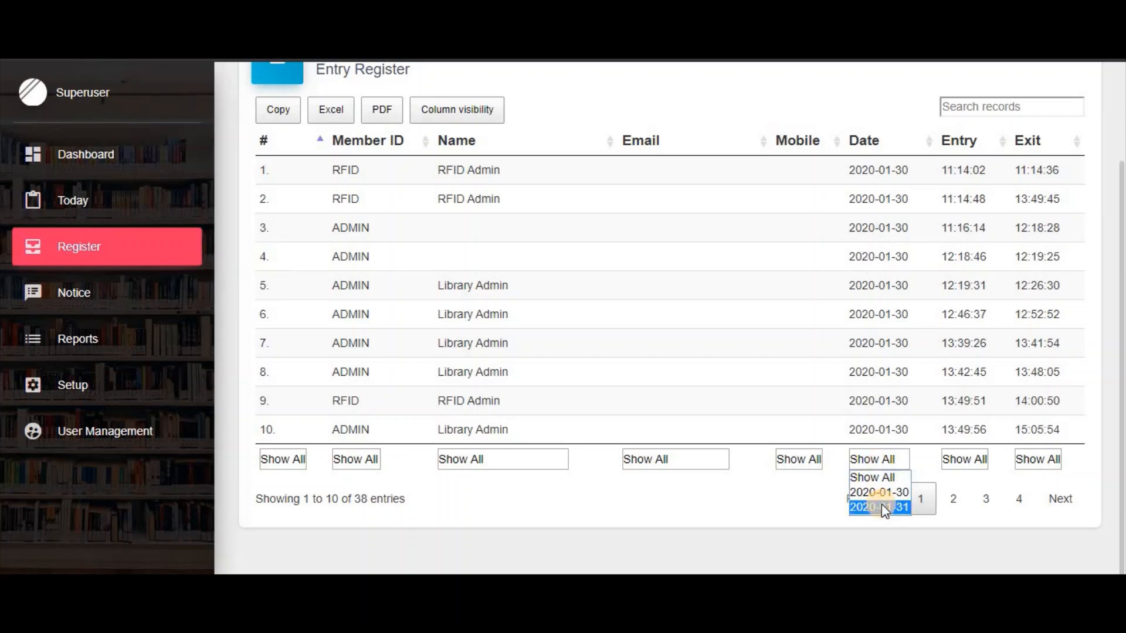
{"action": "left_click", "coordinate": [880, 508]}
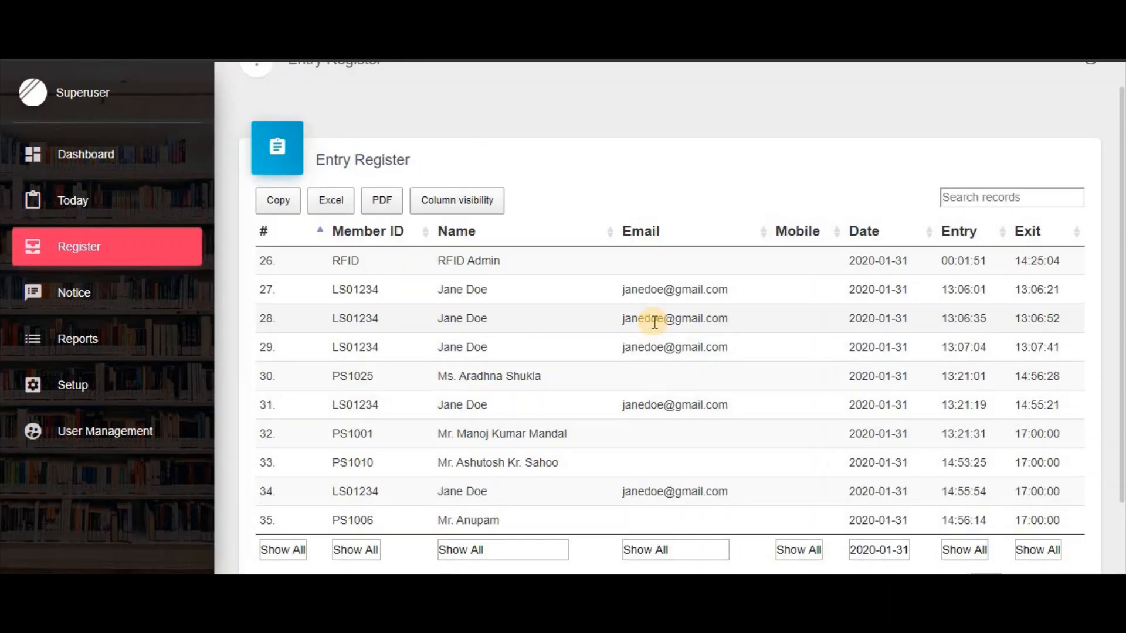
{"action": "scroll", "scroll_direction": "down", "scroll_amount": 3}
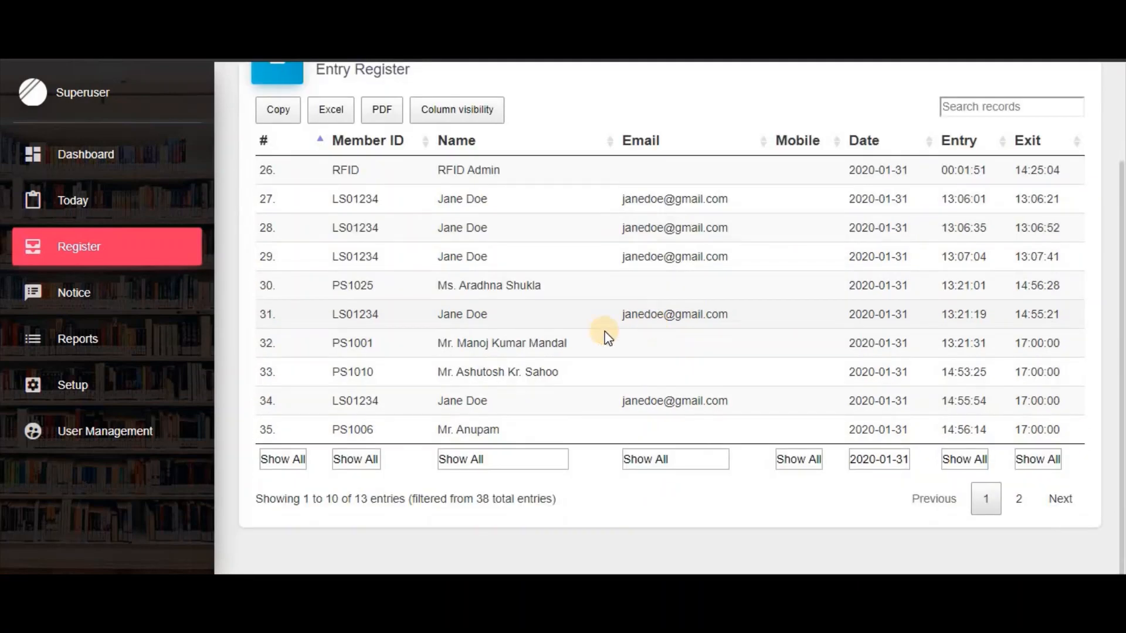
{"action": "mouse_move", "coordinate": [408, 242]}
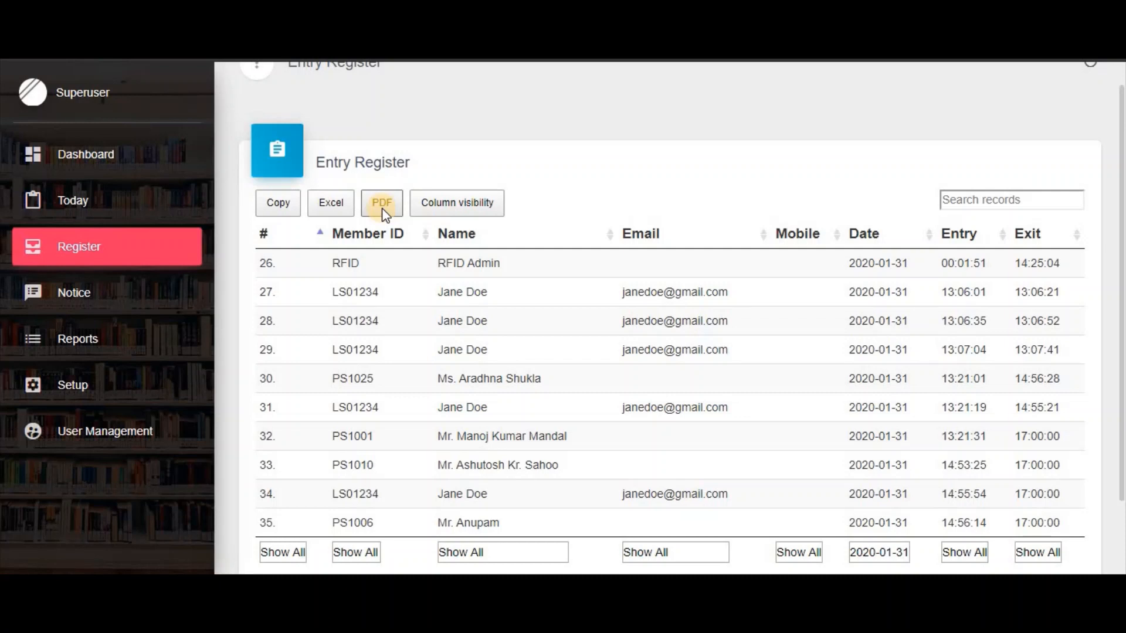
Step: Export the filtered register to Downloads as Entry Register.pdf and view it
{"action": "left_click", "coordinate": [382, 203]}
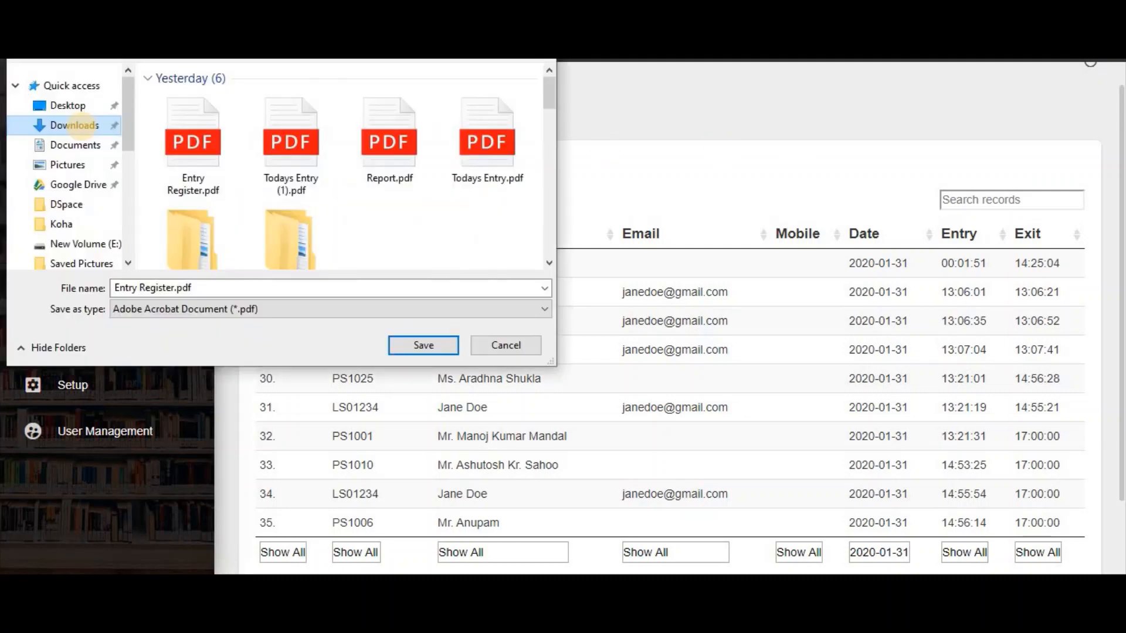
{"action": "left_click", "coordinate": [426, 344]}
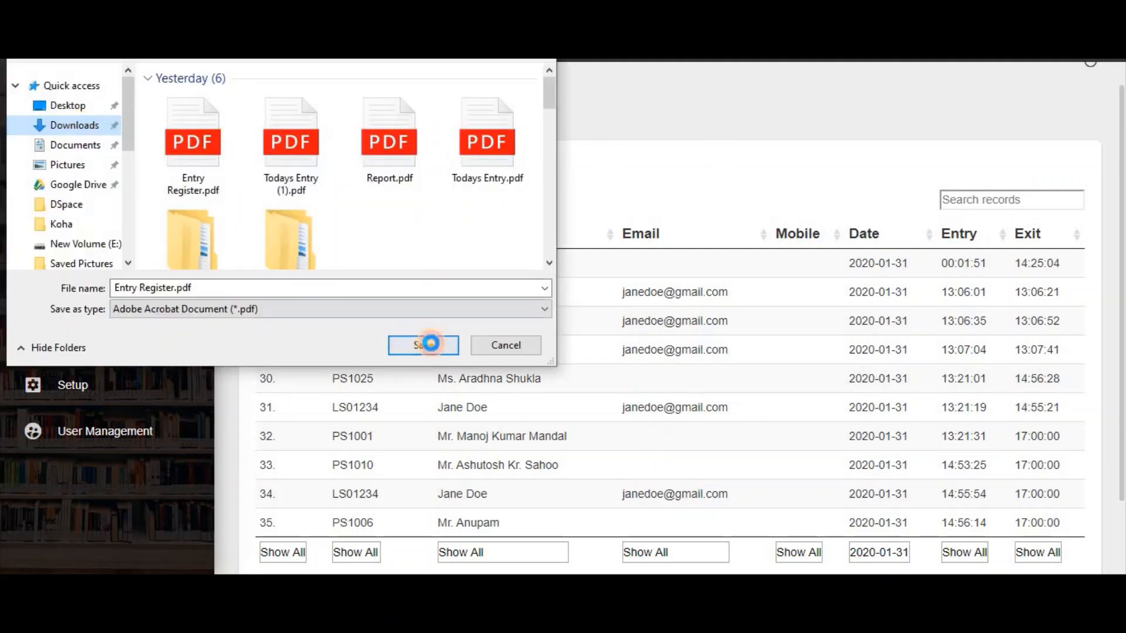
{"action": "left_click", "coordinate": [423, 345]}
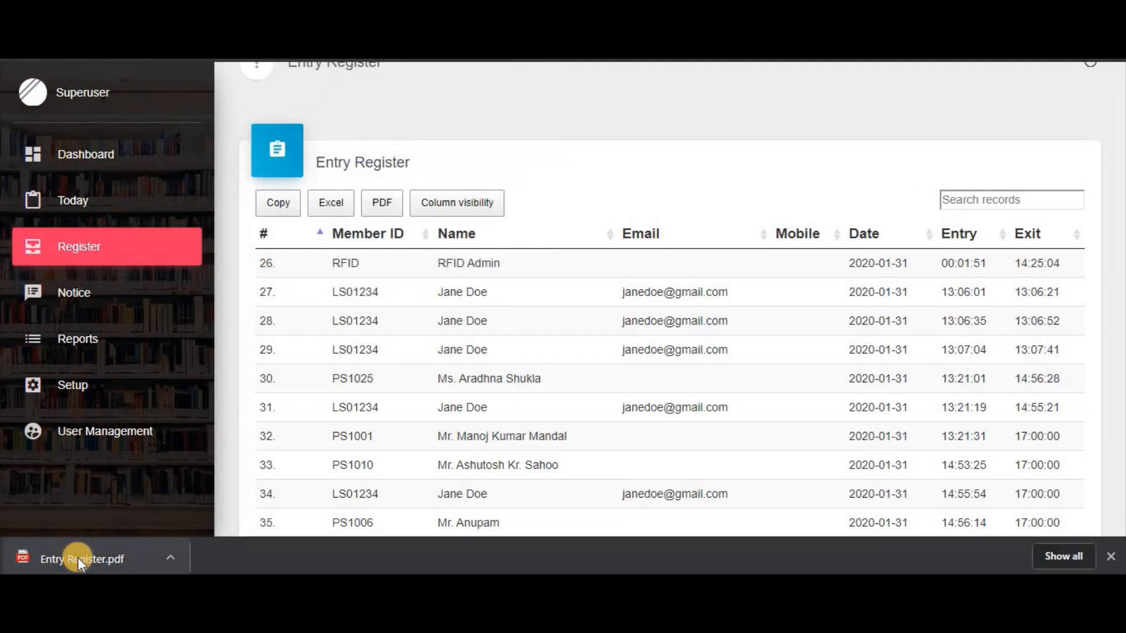
{"action": "left_click", "coordinate": [77, 559]}
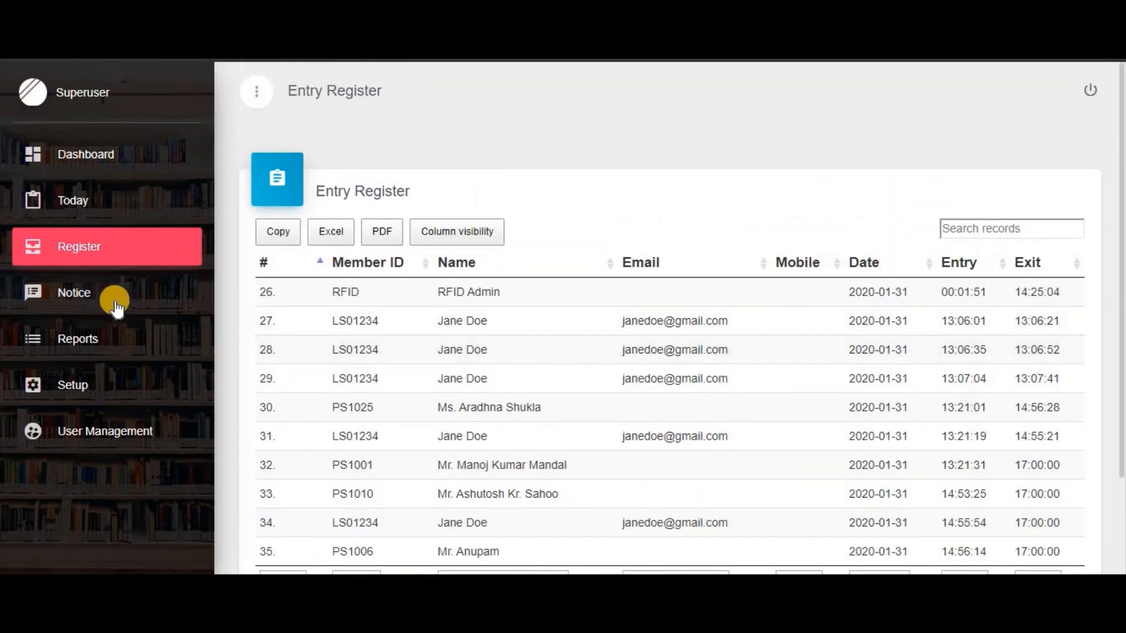
Step: Draft notice 'Important Notice' asking visitors to kindly register attendance at the library entrance
{"action": "left_click", "coordinate": [73, 293]}
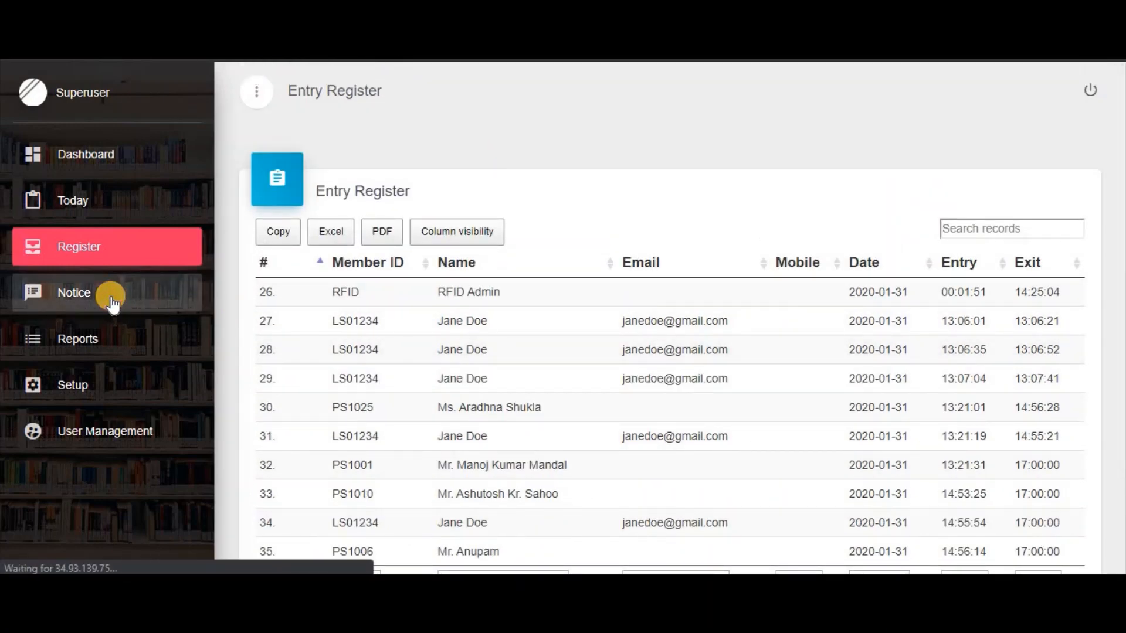
{"action": "left_click", "coordinate": [73, 293]}
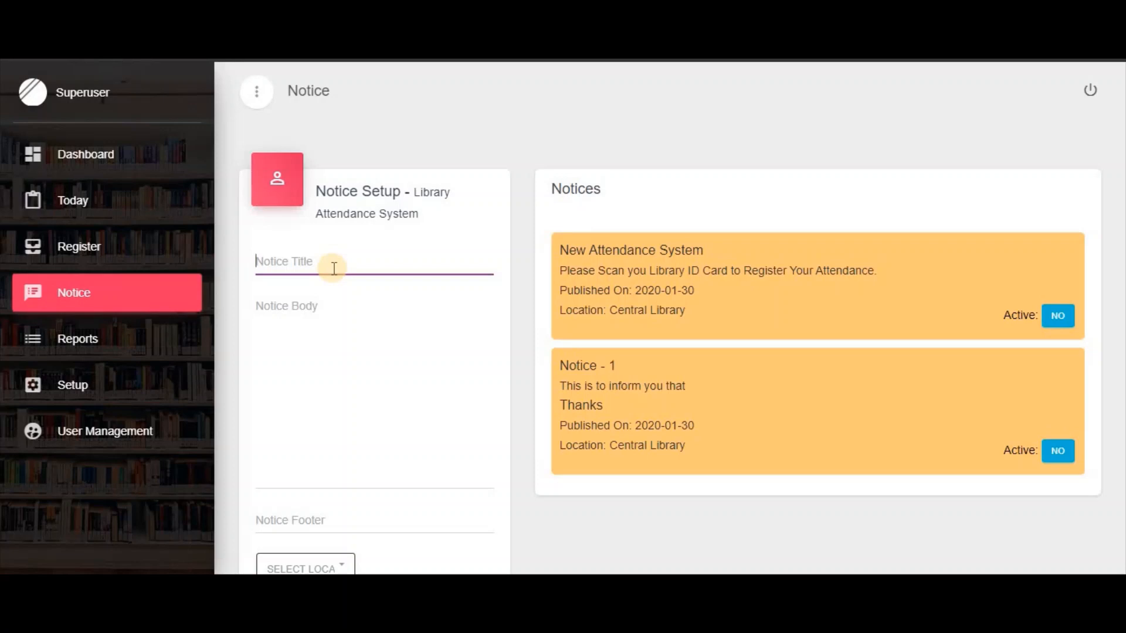
{"action": "type", "text": "Important Notice"}
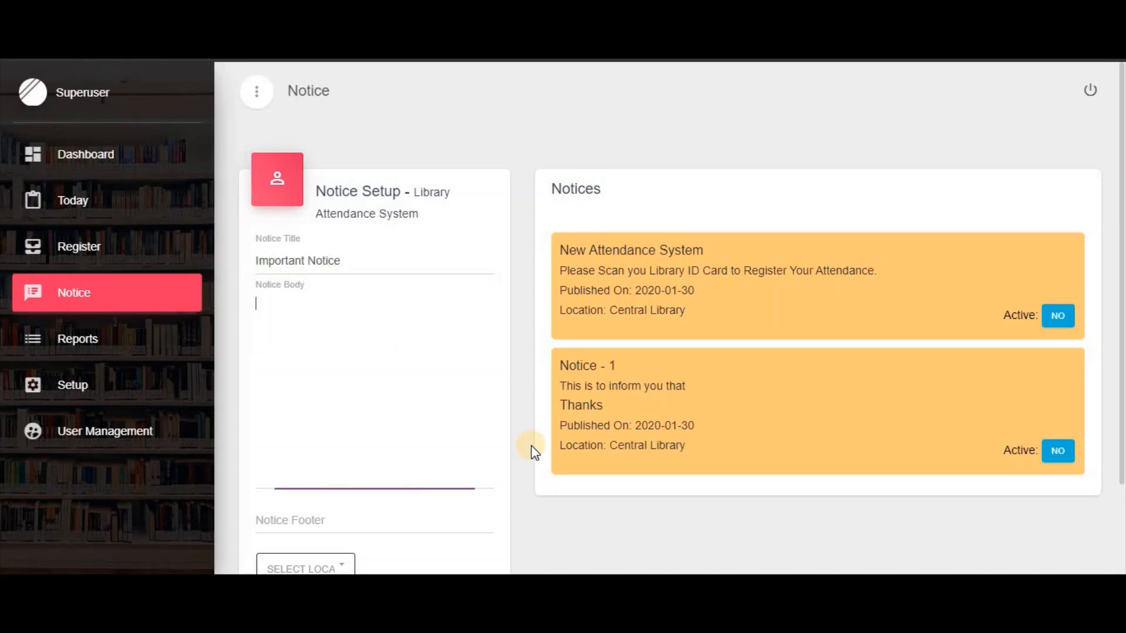
{"action": "type", "text": "Kindly Reg"}
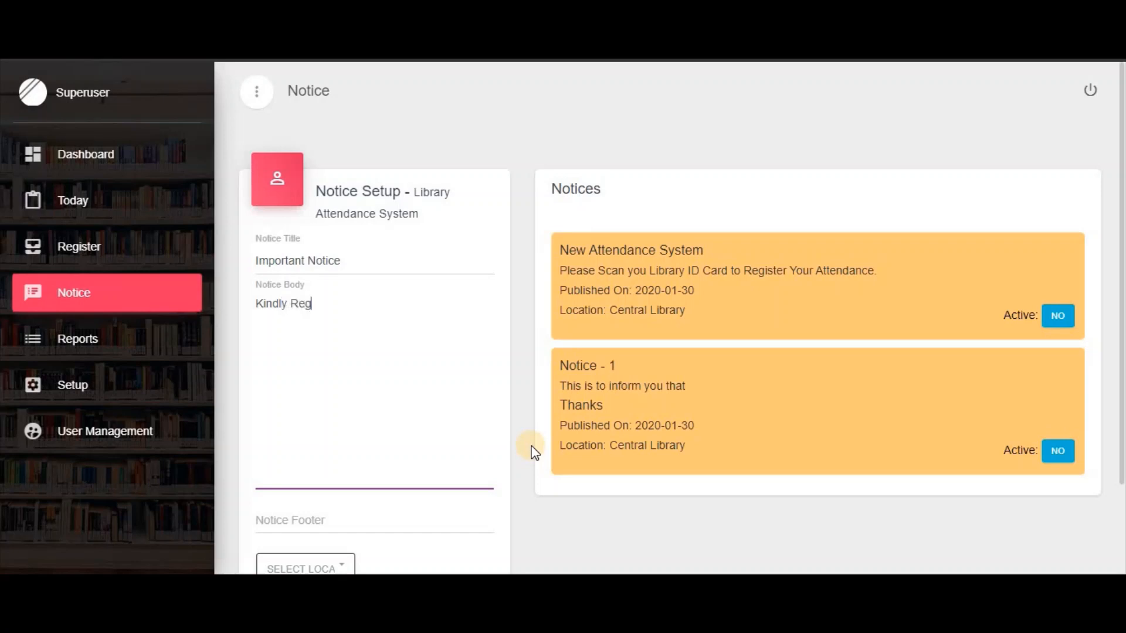
{"action": "type", "text": "ister"}
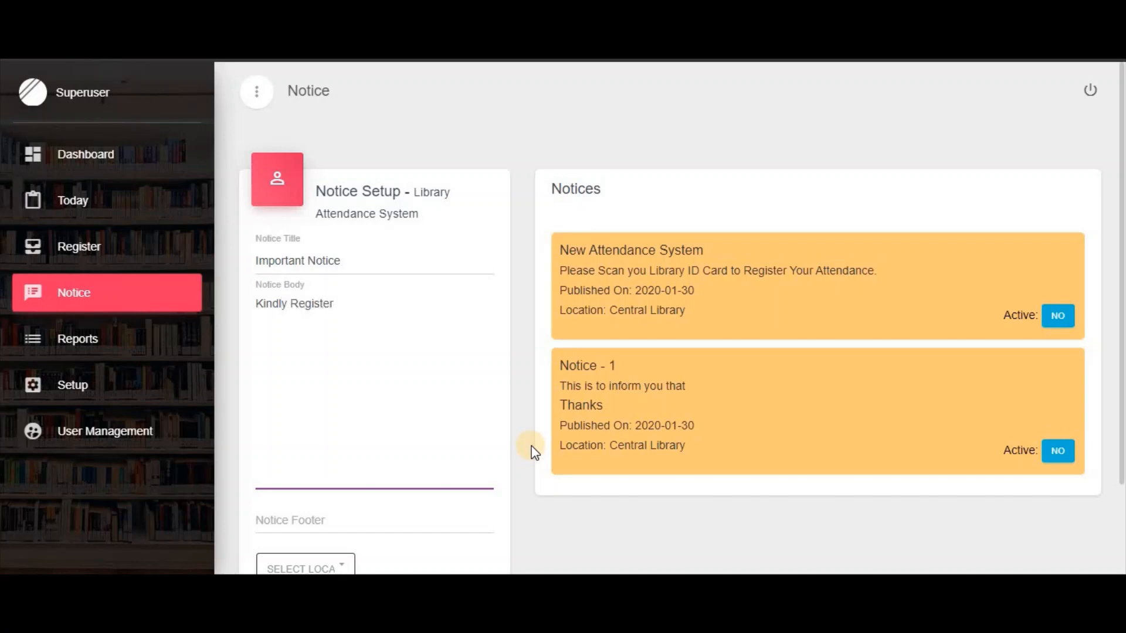
{"action": "type", "text": "your"}
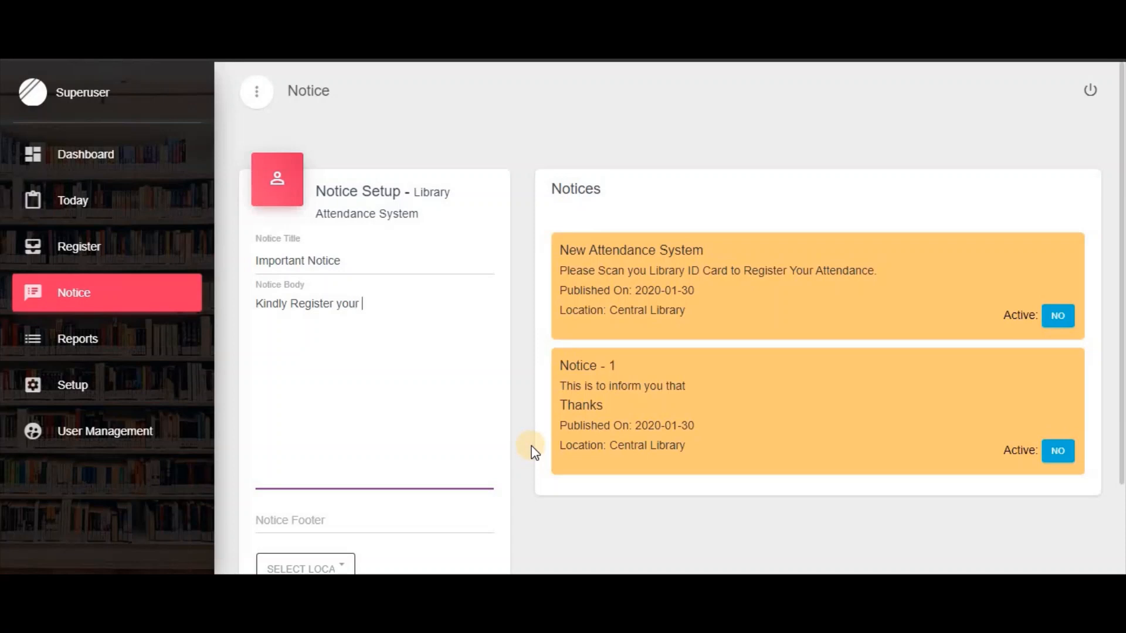
{"action": "type", "text": "atten"}
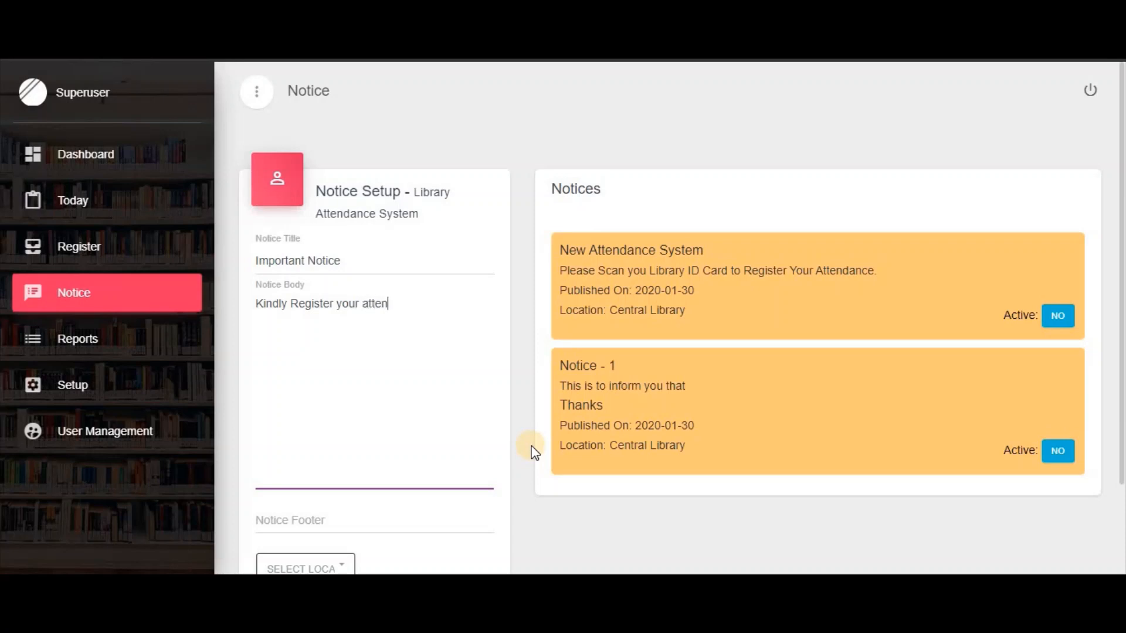
{"action": "type", "text": "d"}
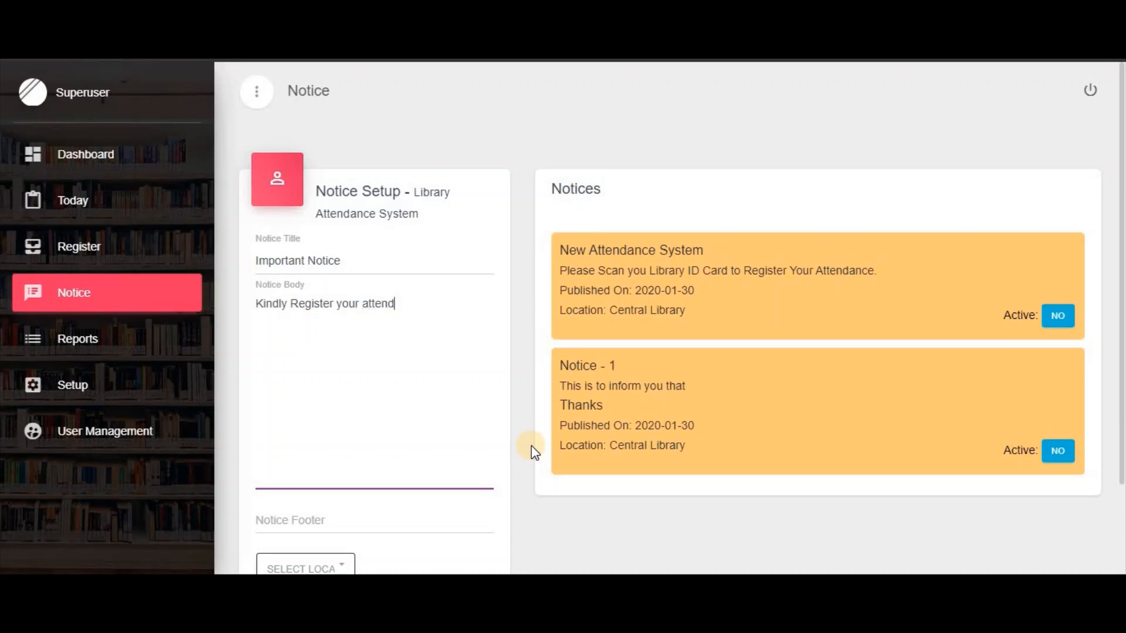
{"action": "type", "text": "ance at"}
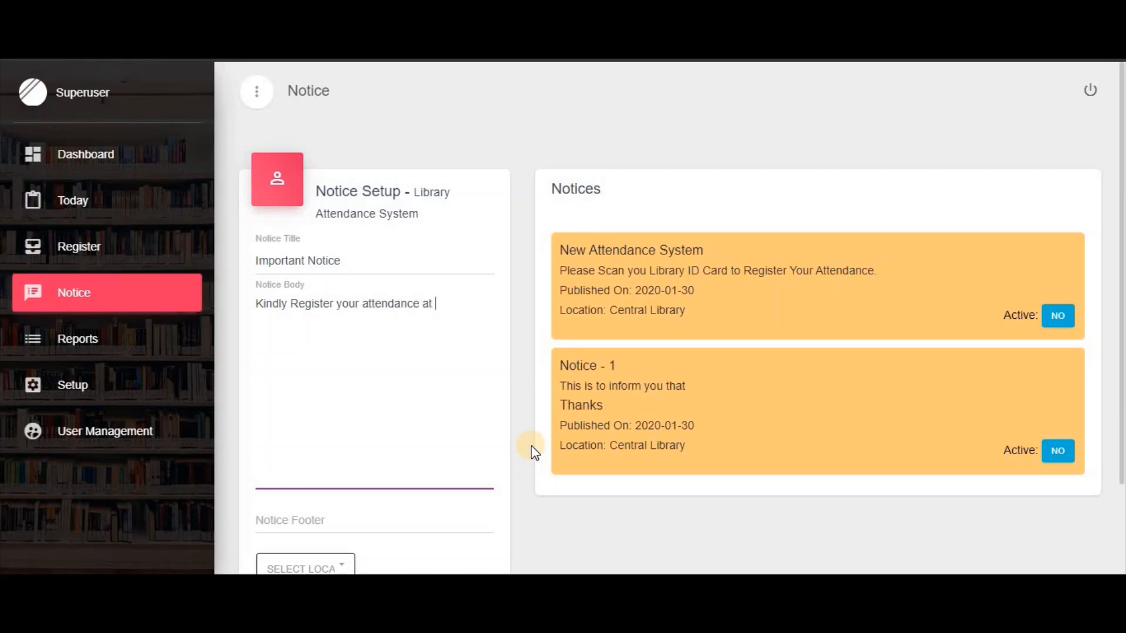
{"action": "type", "text": "library entera"}
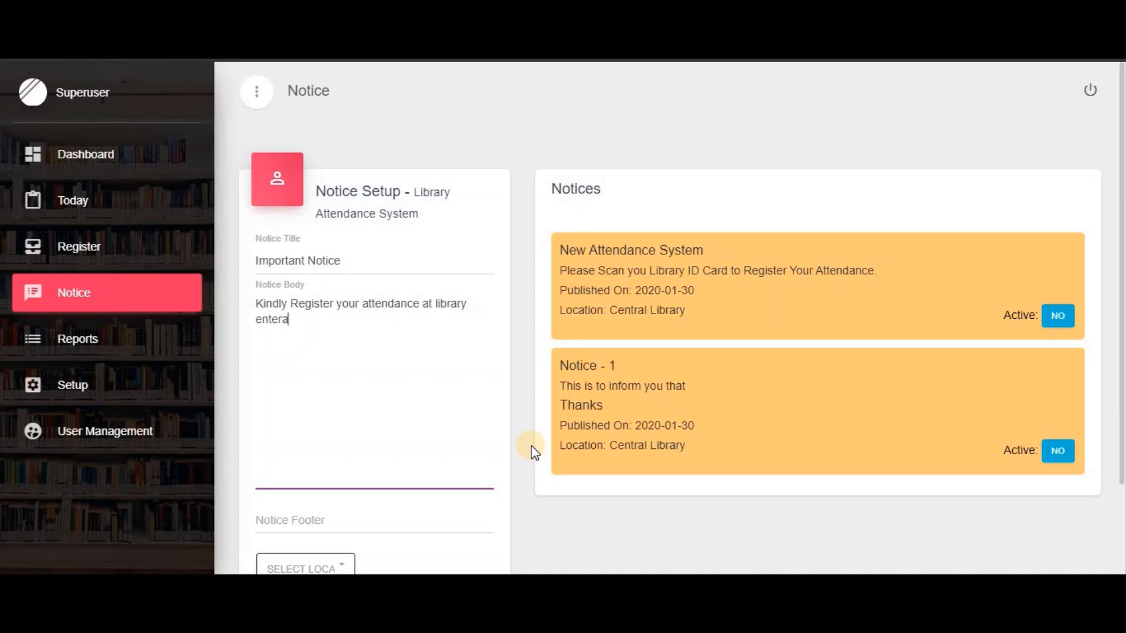
{"action": "type", "text": "nce."}
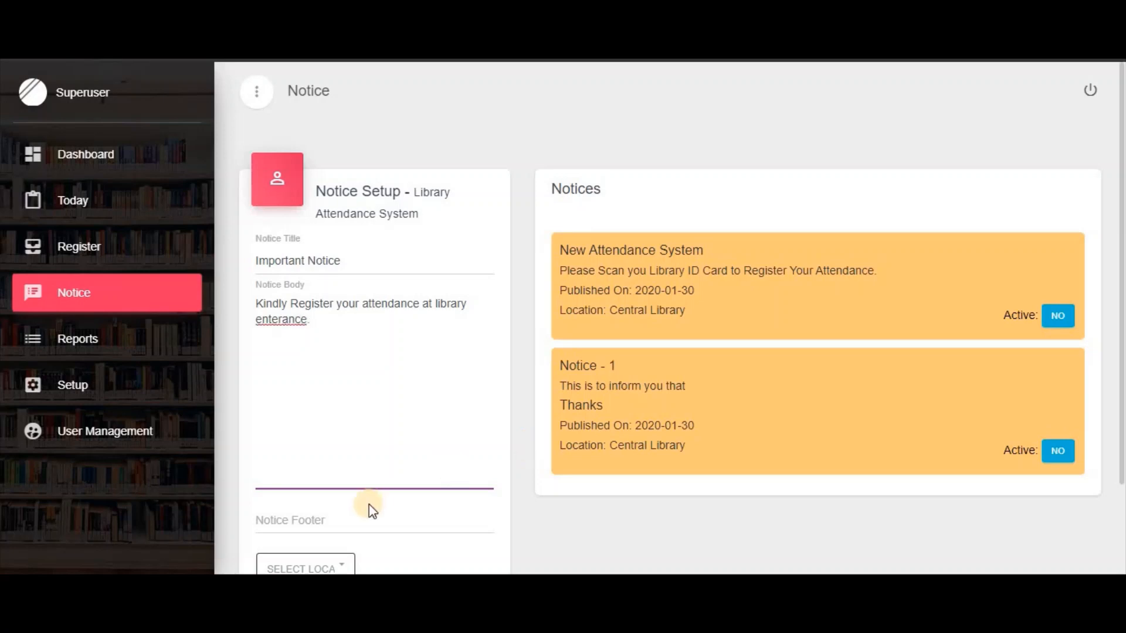
Step: Add footer 'Thanks', assign Central Library, submit the notice and set it Active
{"action": "left_click", "coordinate": [346, 513]}
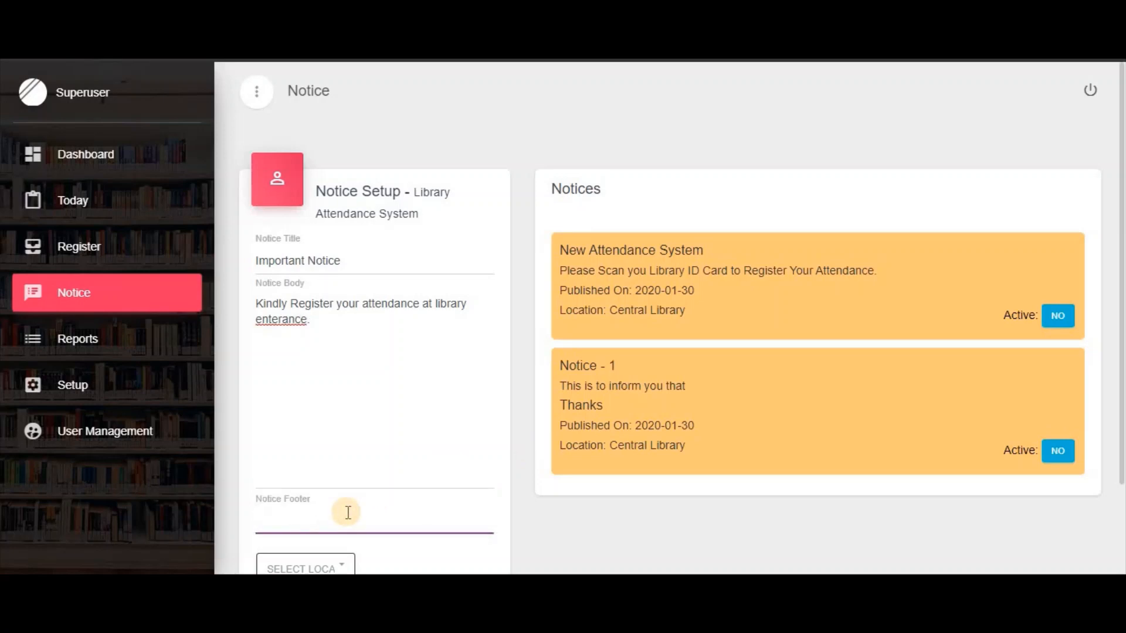
{"action": "type", "text": "Thanks"}
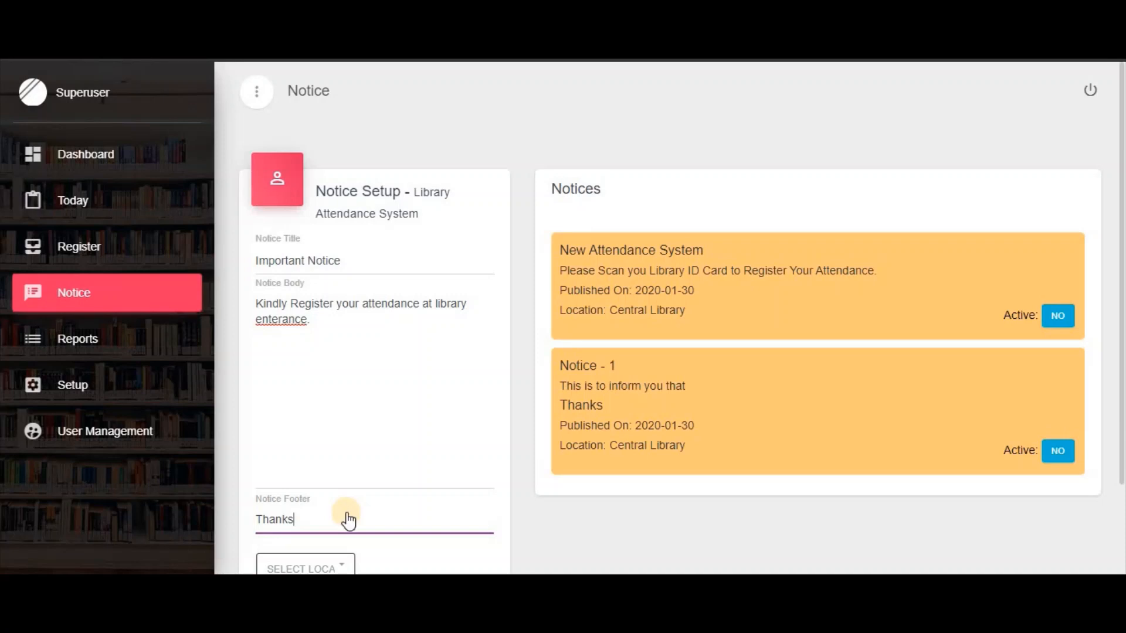
{"action": "scroll", "scroll_direction": "down", "scroll_amount": 3}
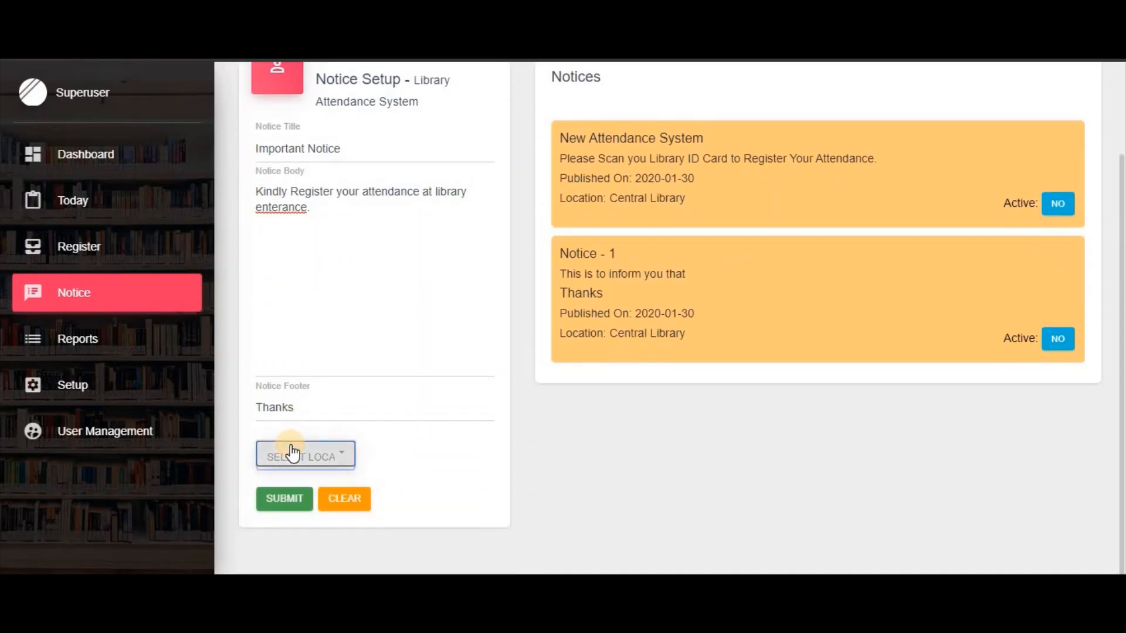
{"action": "left_click", "coordinate": [304, 455]}
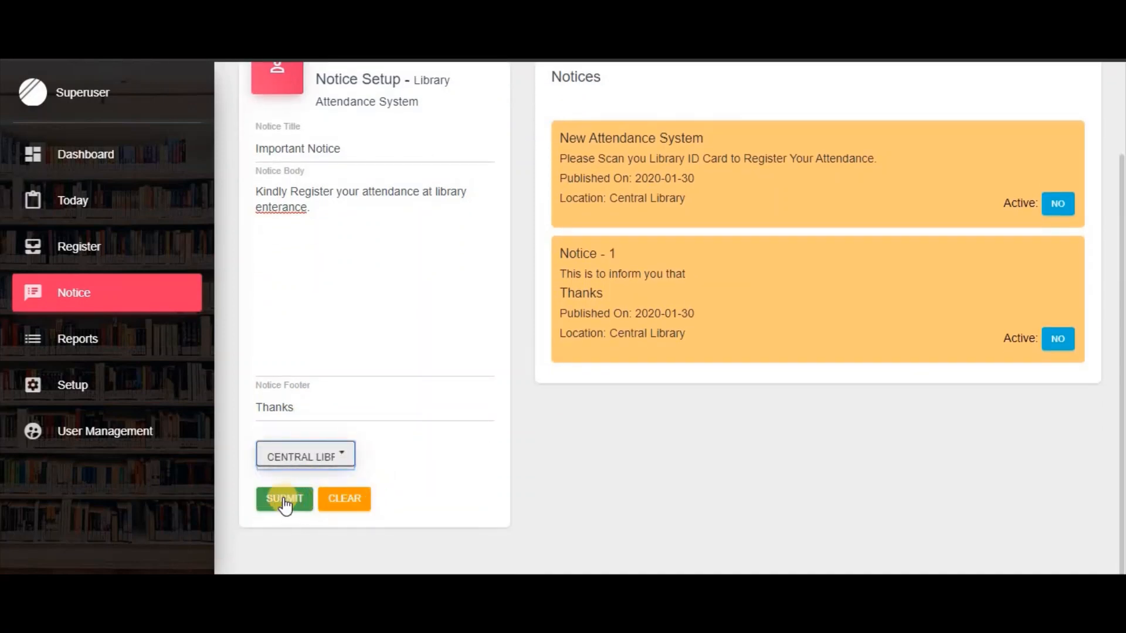
{"action": "left_click", "coordinate": [284, 500]}
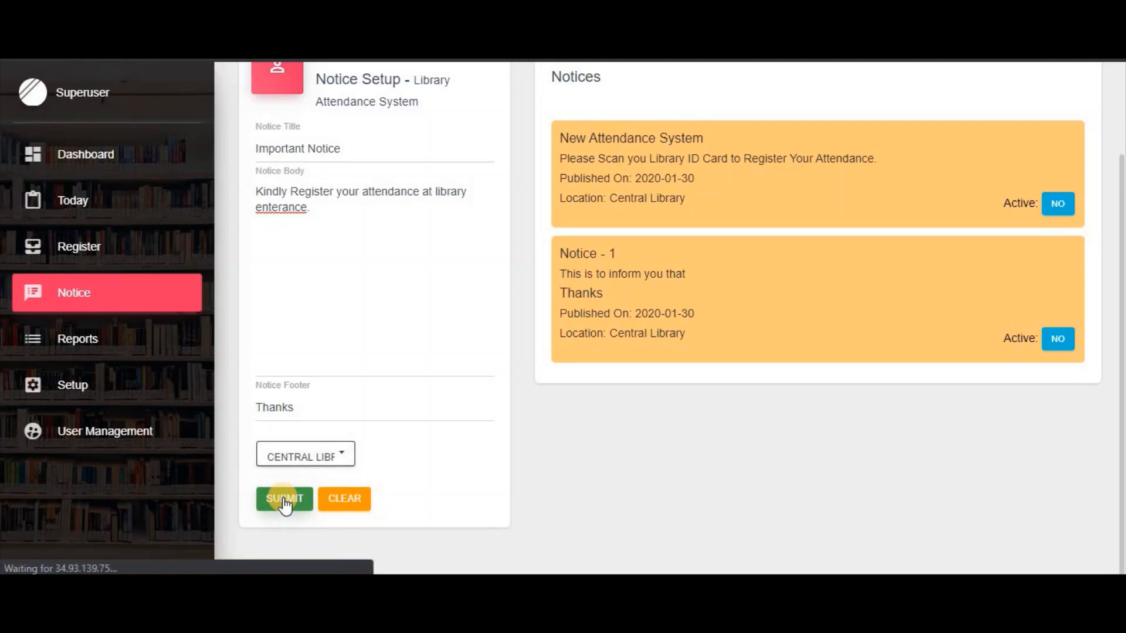
{"action": "left_click", "coordinate": [283, 500]}
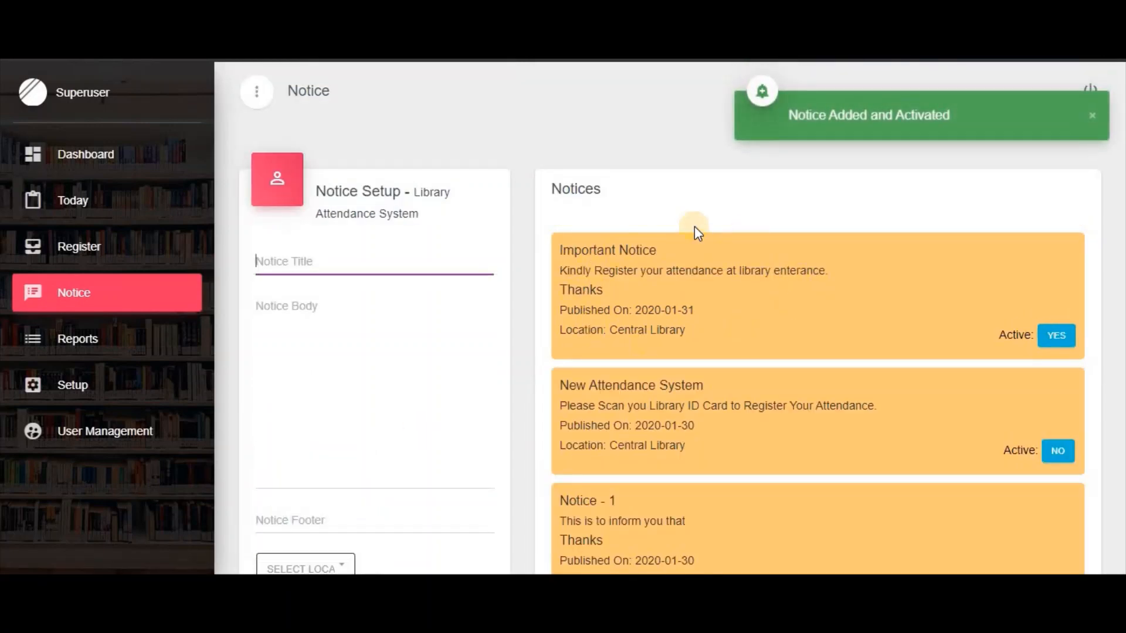
{"action": "mouse_move", "coordinate": [987, 316]}
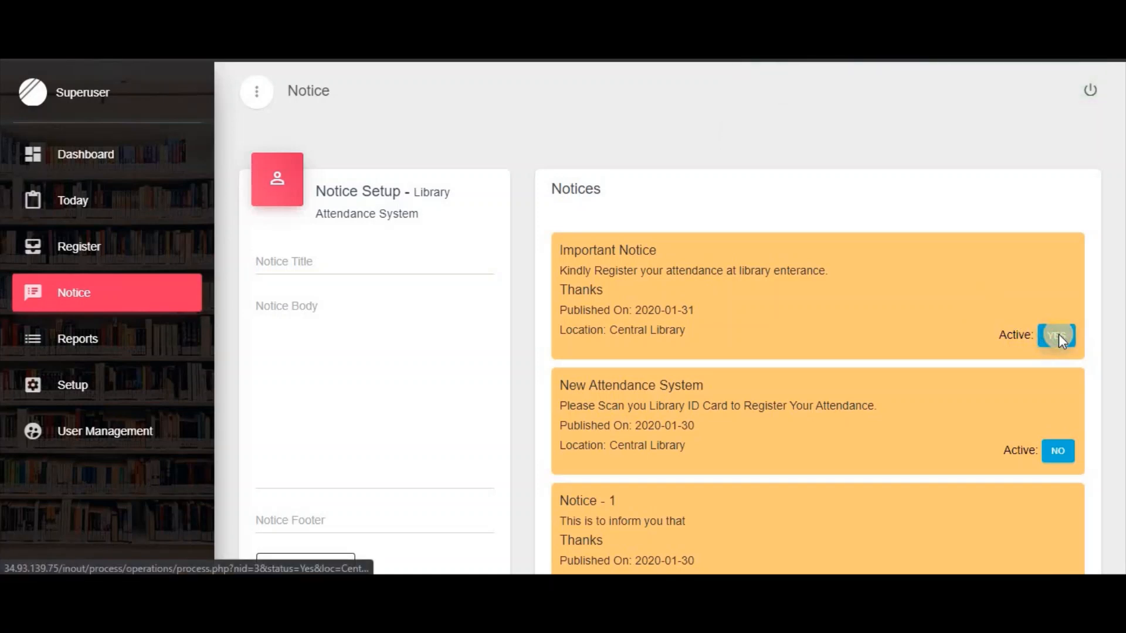
{"action": "left_click", "coordinate": [1056, 335]}
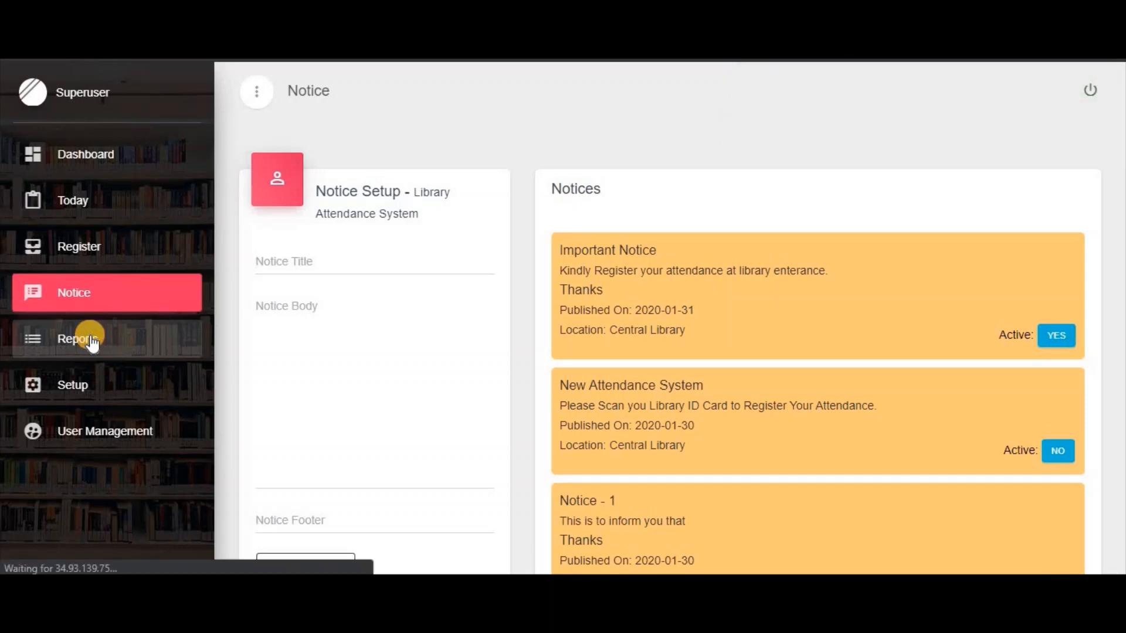
Step: Generate a Statistical Report for 30/01/2020–31/01/2020, totalling 38 visits
{"action": "left_click", "coordinate": [77, 338]}
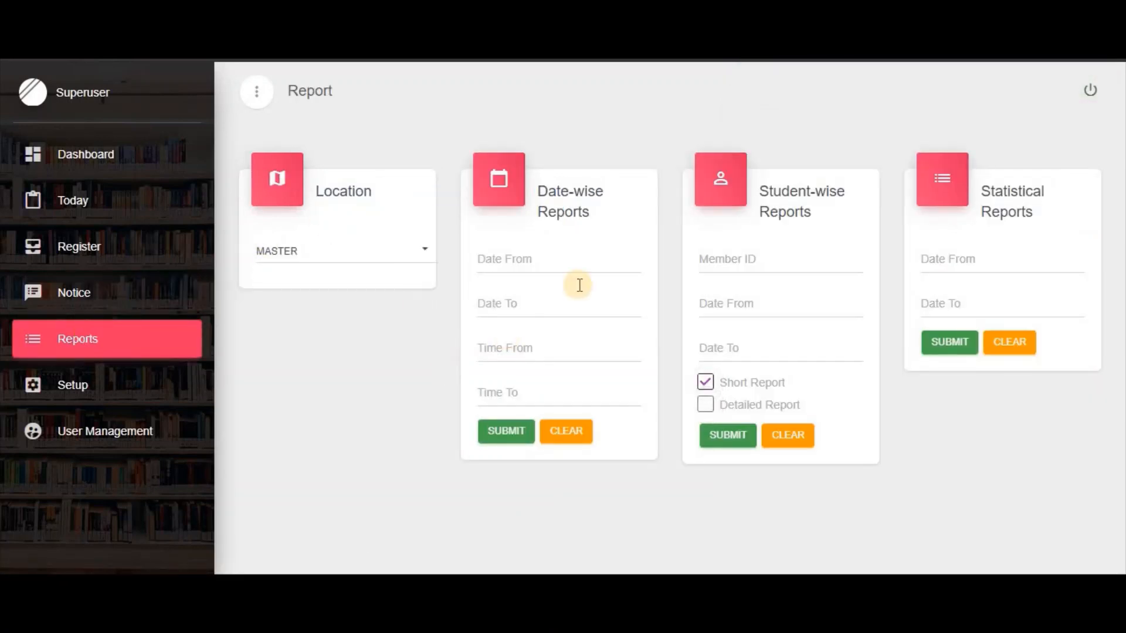
{"action": "mouse_move", "coordinate": [989, 209]}
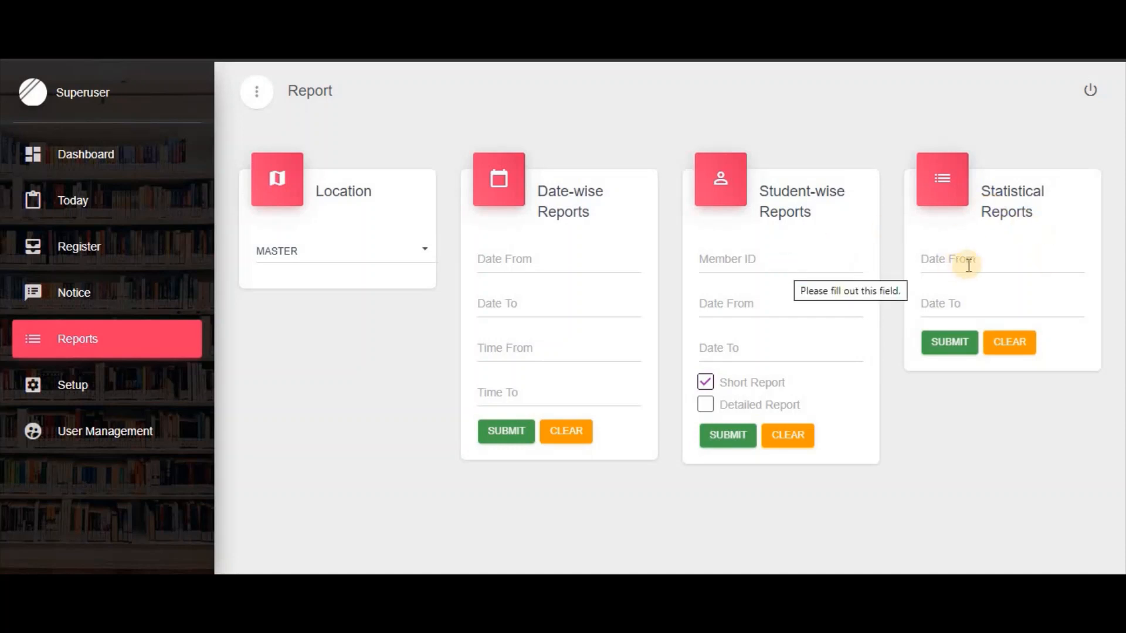
{"action": "left_click", "coordinate": [965, 261]}
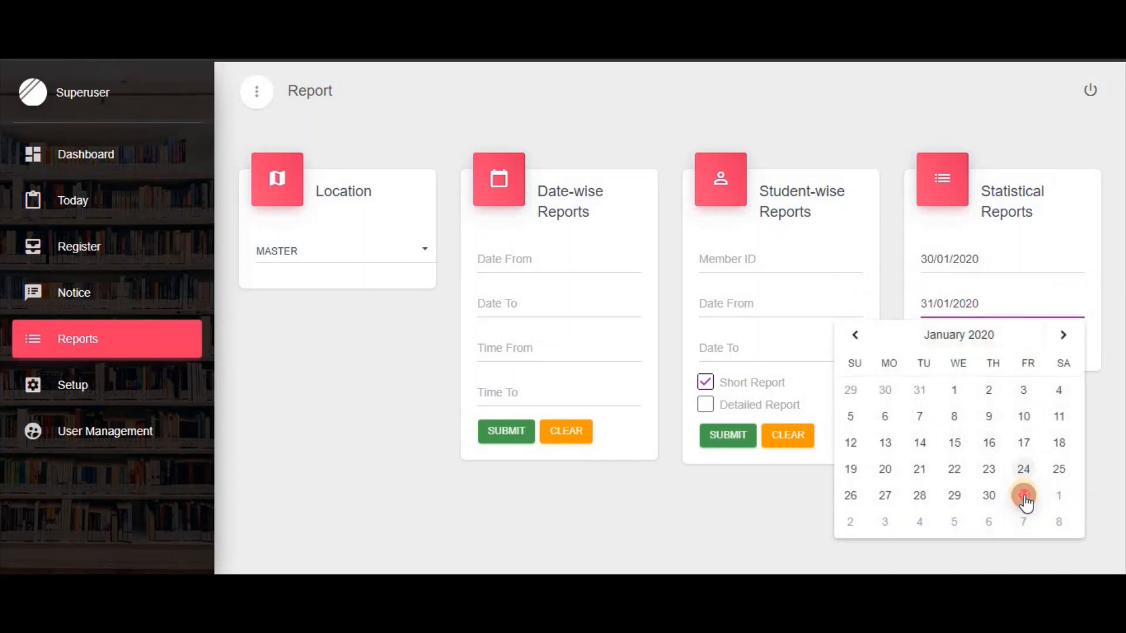
{"action": "left_click", "coordinate": [1027, 495]}
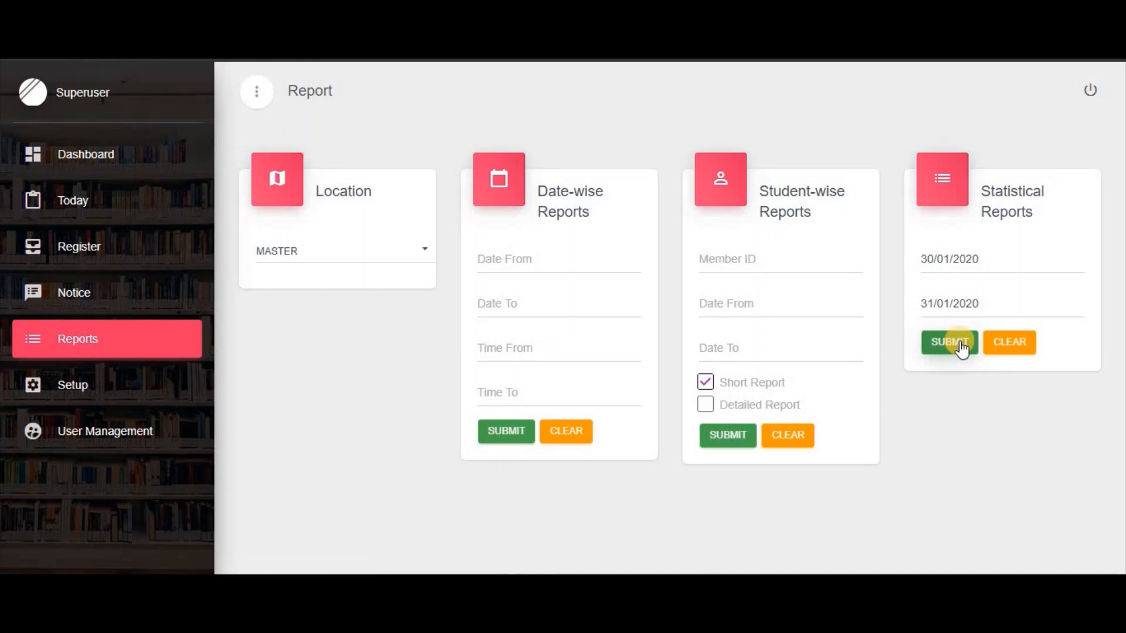
{"action": "left_click", "coordinate": [948, 342]}
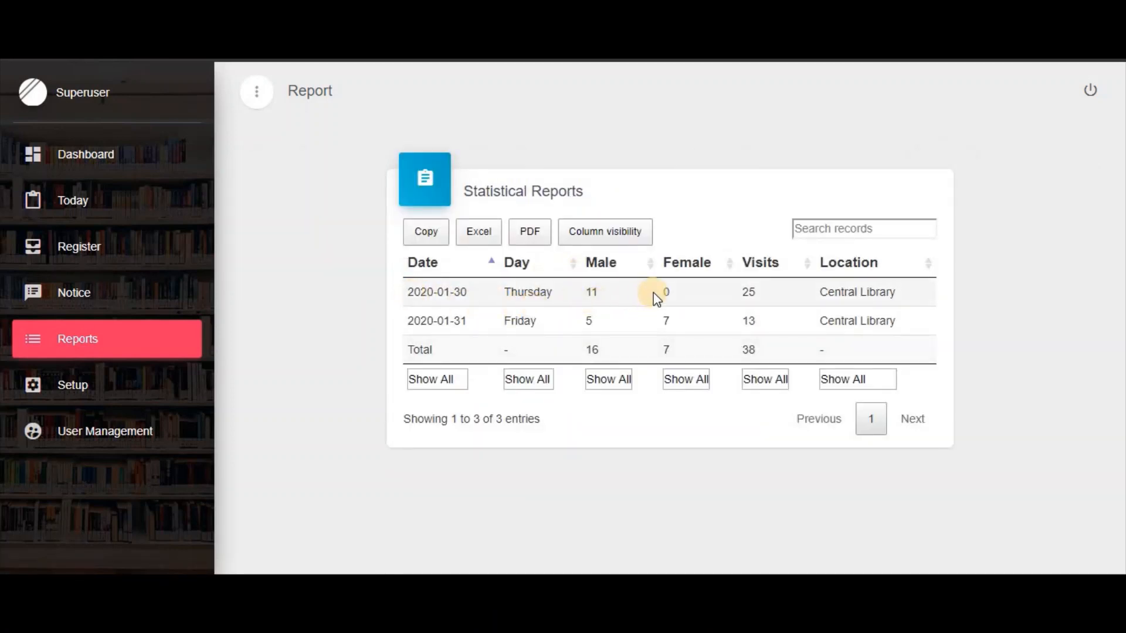
{"action": "mouse_move", "coordinate": [655, 304]}
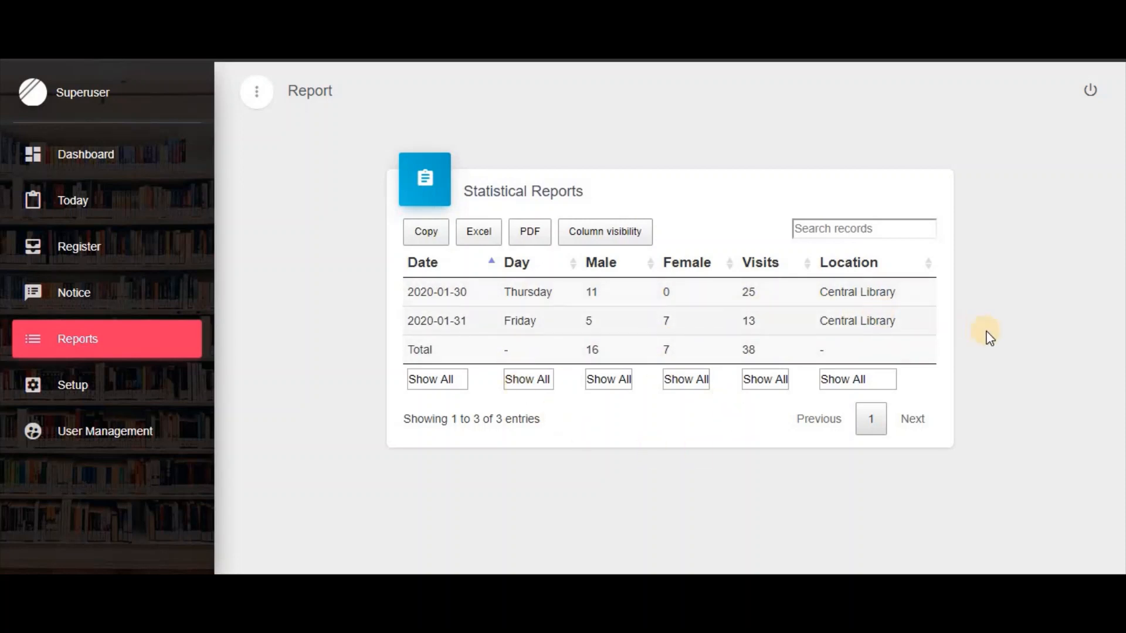
{"action": "mouse_move", "coordinate": [108, 319]}
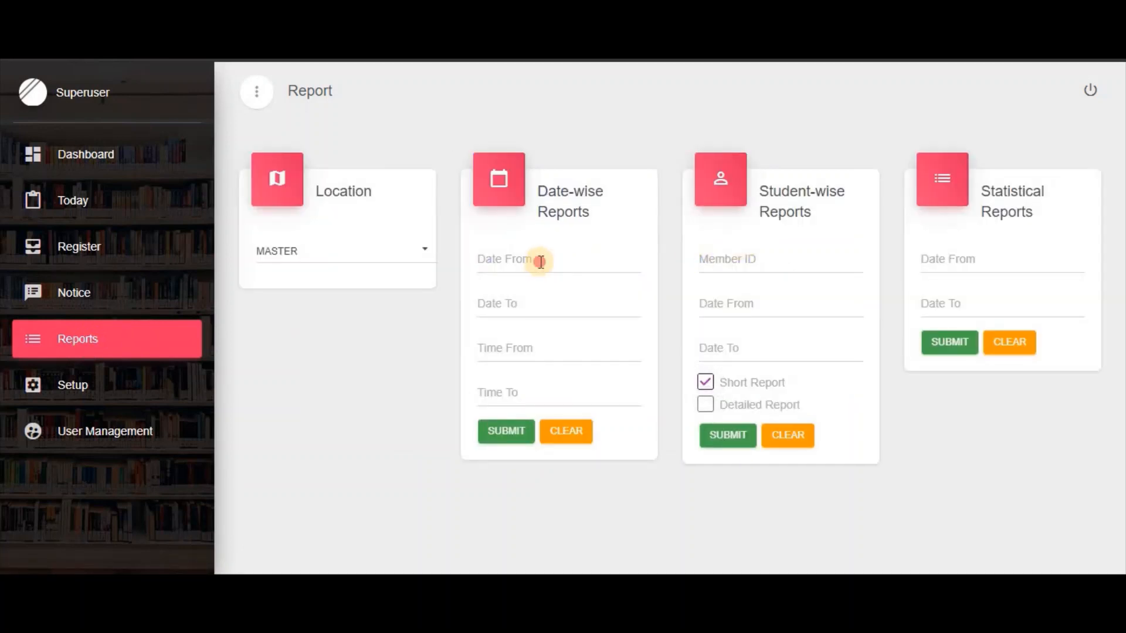
Step: Generate a Date-wise Report starting 30 January 2020, listing 39 entries
{"action": "left_click", "coordinate": [539, 260]}
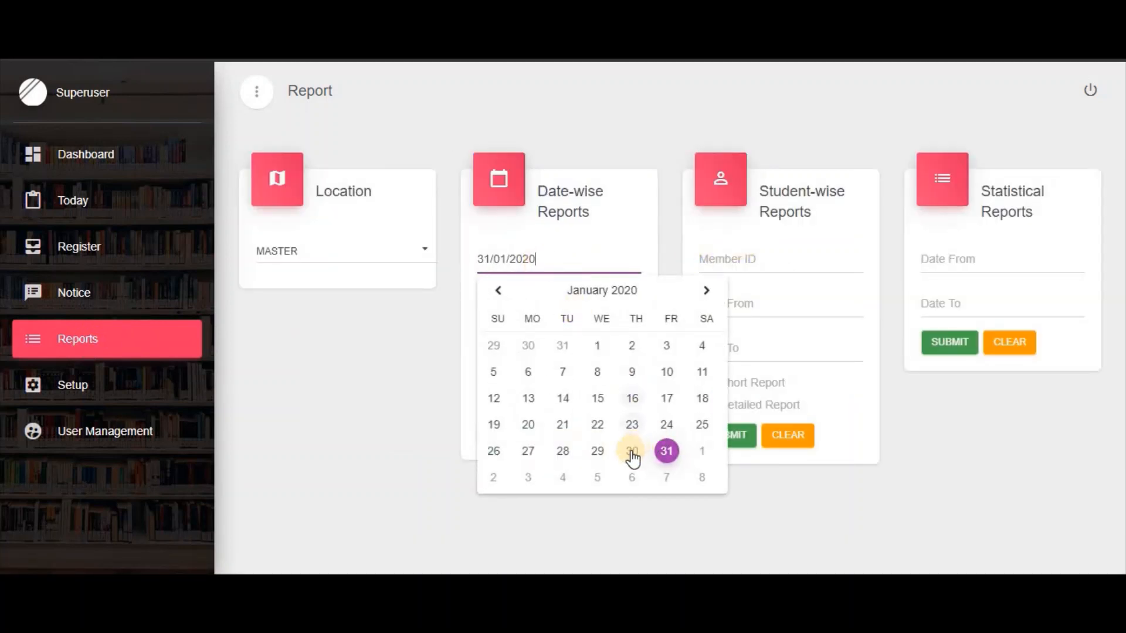
{"action": "left_click", "coordinate": [631, 450]}
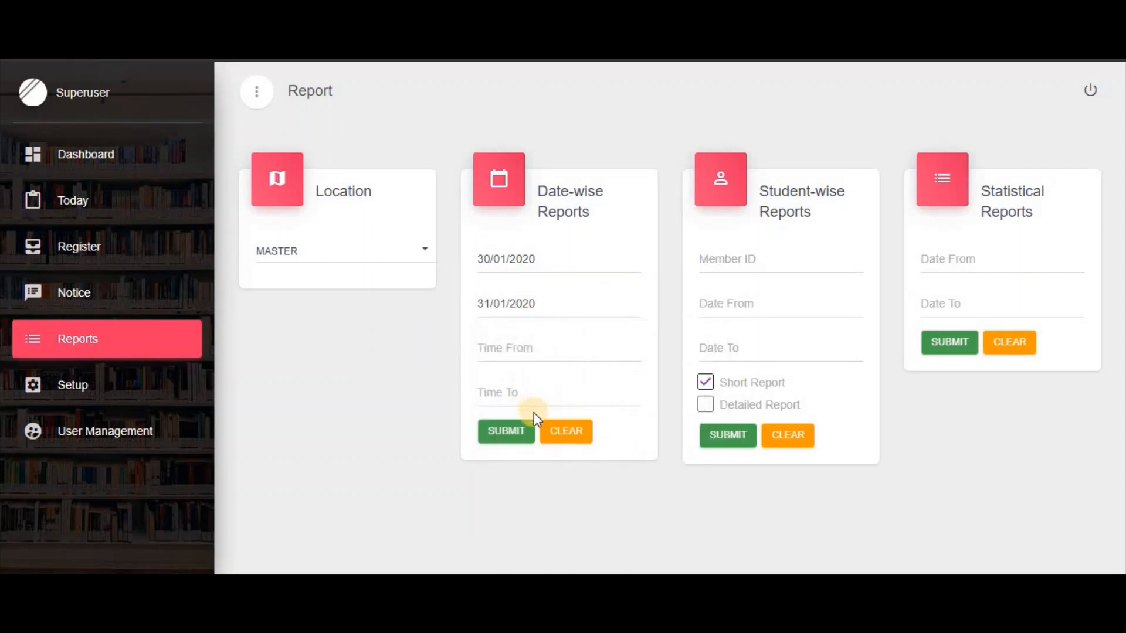
{"action": "left_click", "coordinate": [506, 431]}
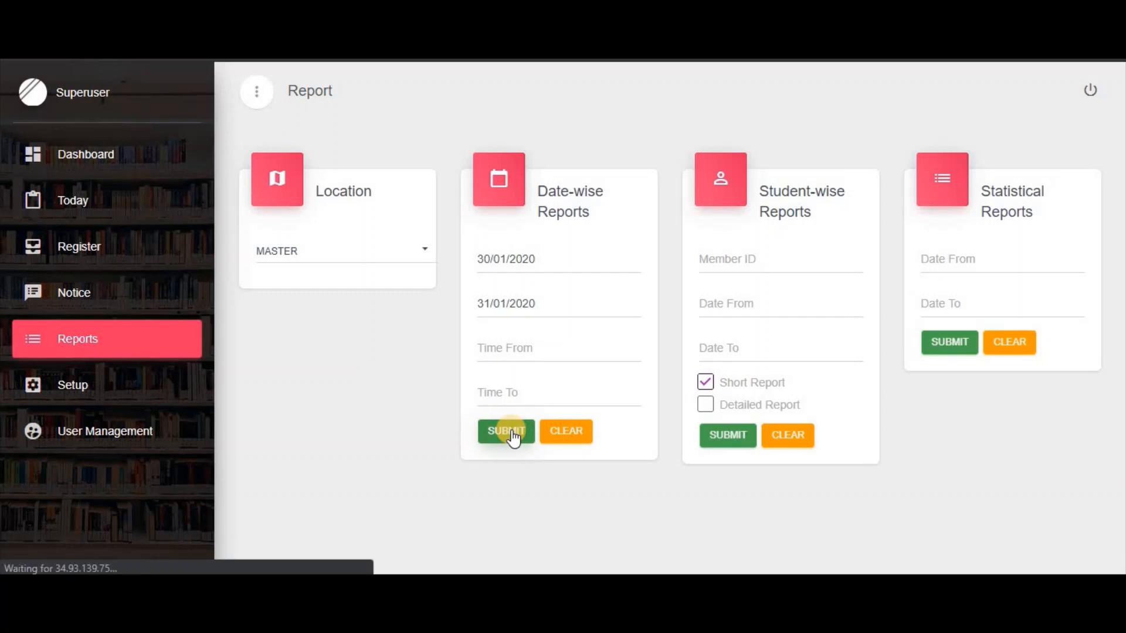
{"action": "left_click", "coordinate": [505, 432]}
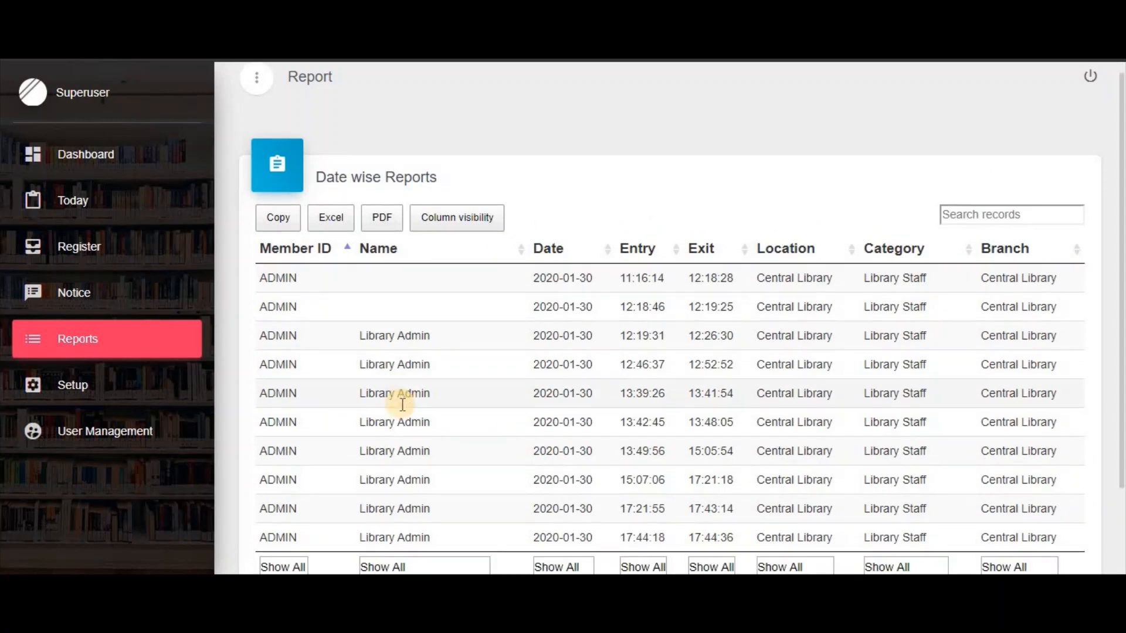
Step: Browse to page 4 then back to page 3, entries 21 to 30 of 39
{"action": "scroll", "scroll_direction": "down", "scroll_amount": 3}
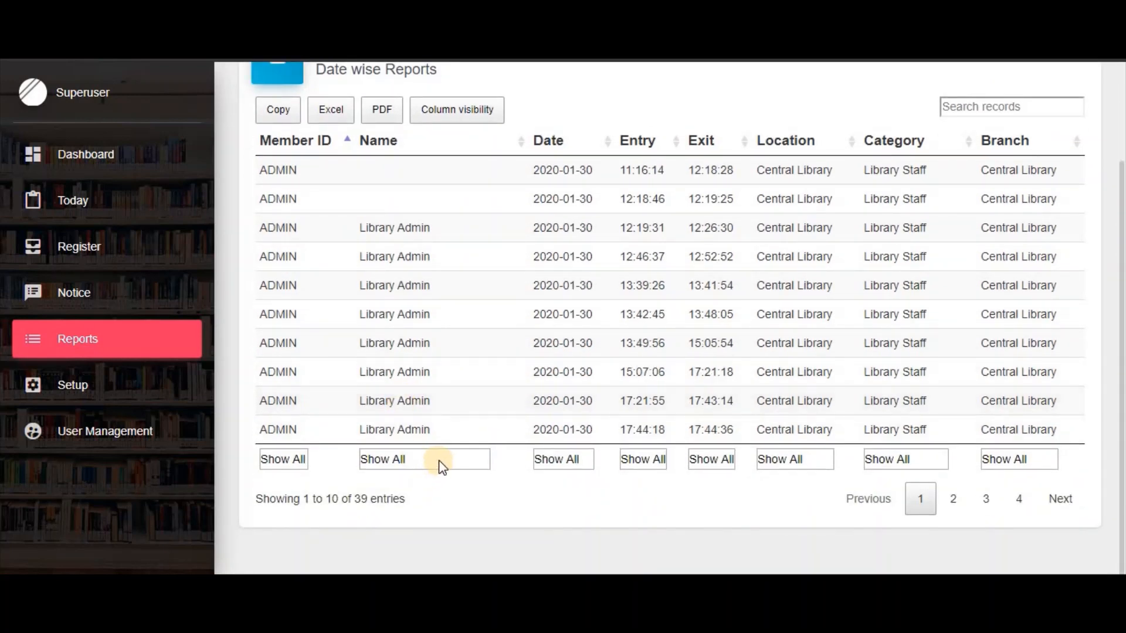
{"action": "left_click", "coordinate": [985, 499]}
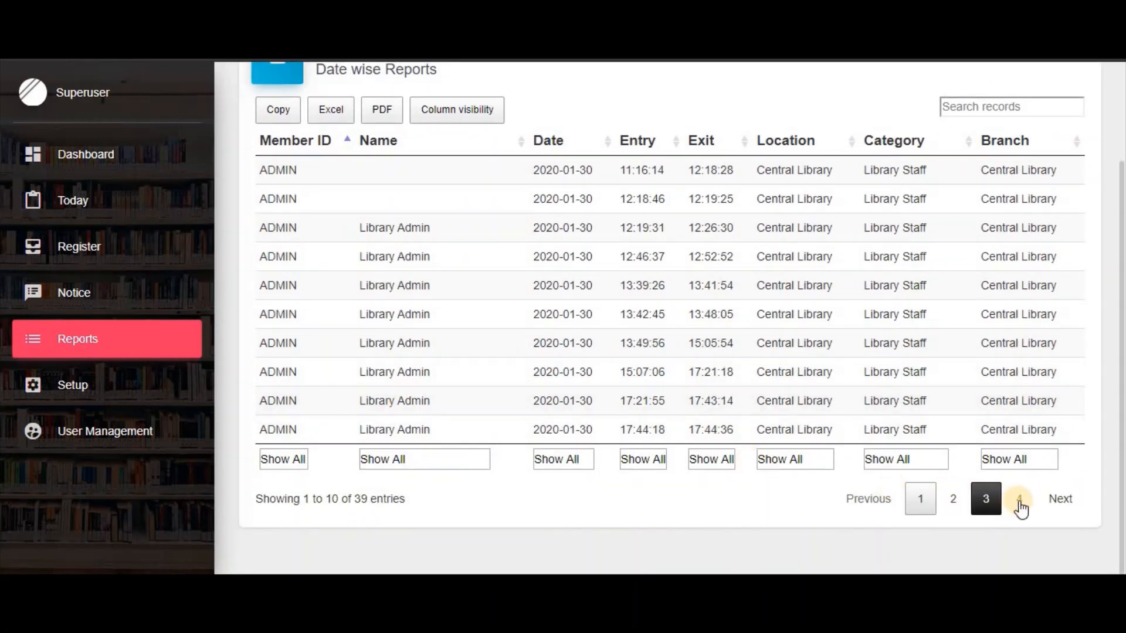
{"action": "left_click", "coordinate": [1019, 499]}
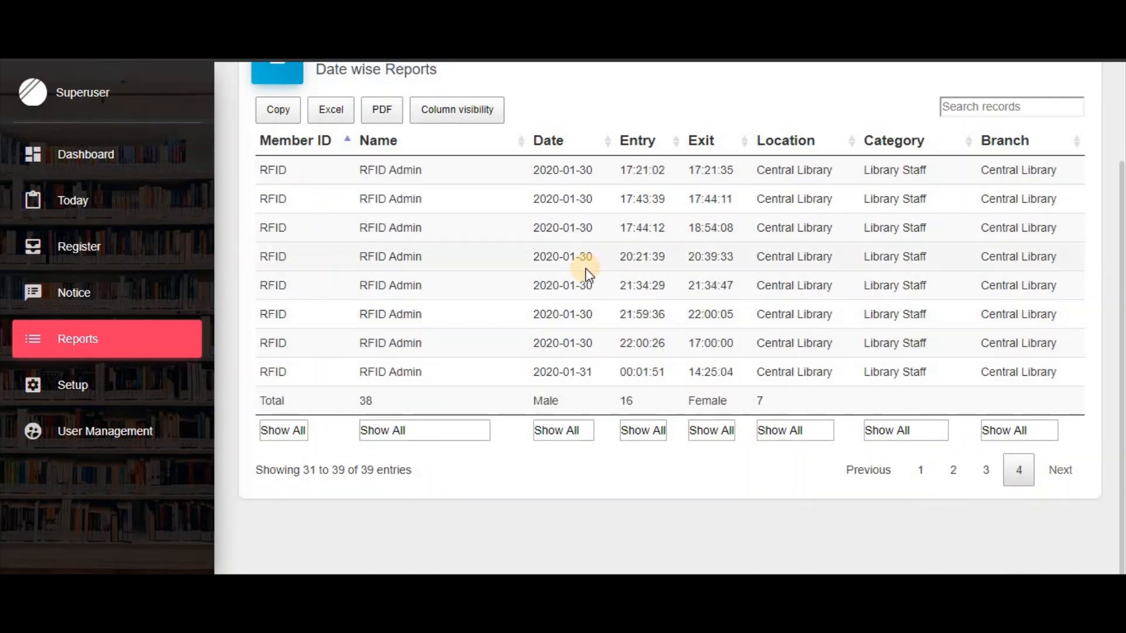
{"action": "mouse_move", "coordinate": [987, 470]}
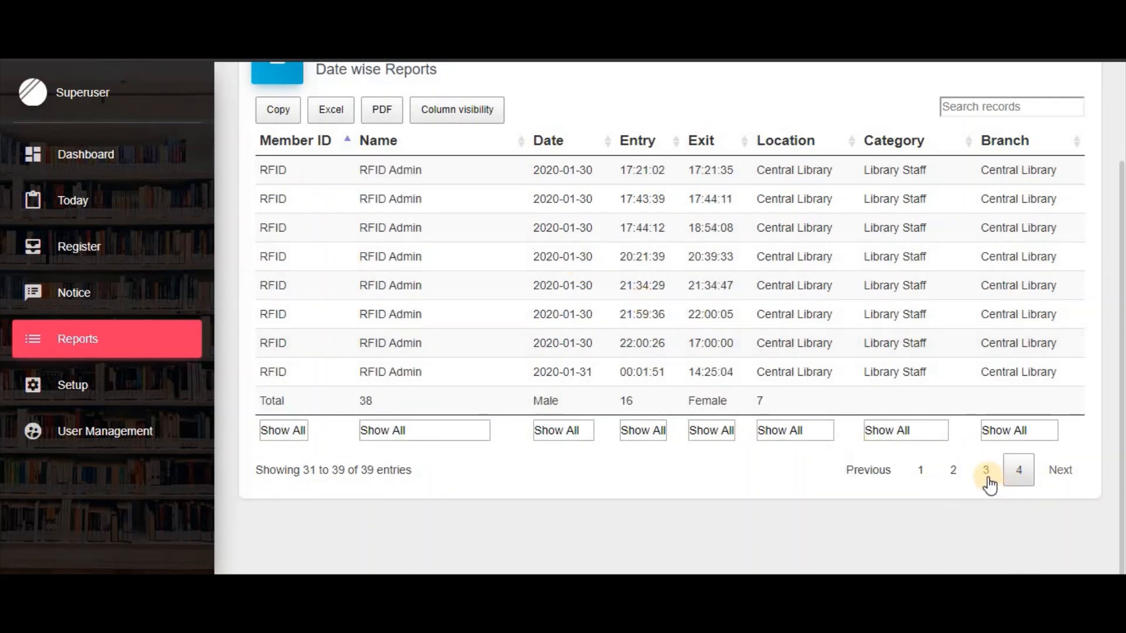
{"action": "left_click", "coordinate": [986, 469]}
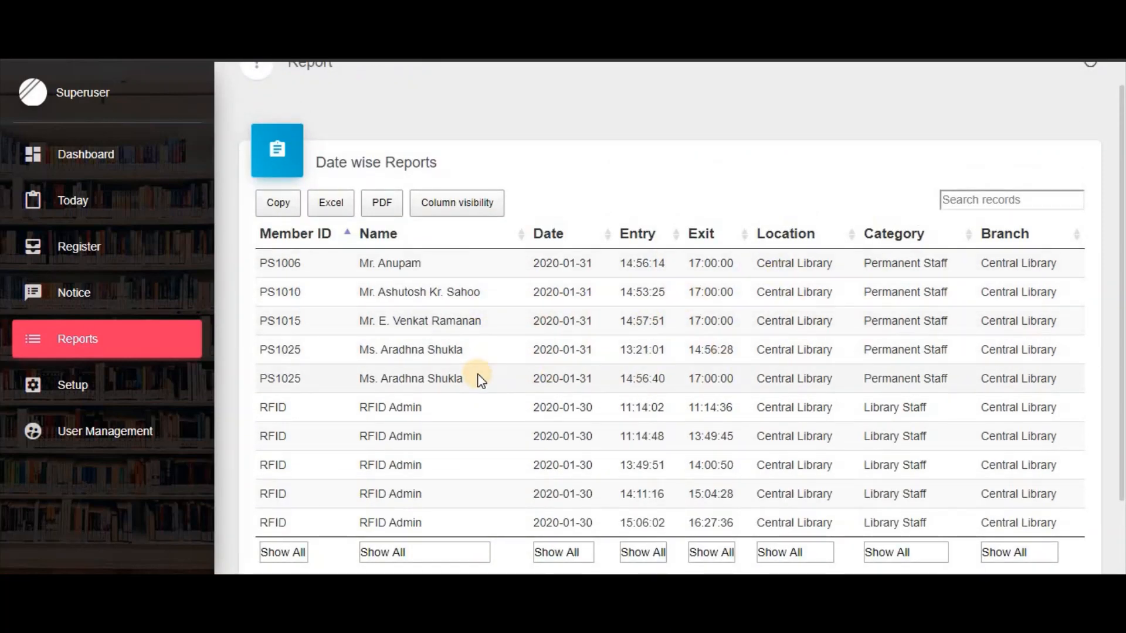
{"action": "scroll", "scroll_direction": "down", "scroll_amount": 3}
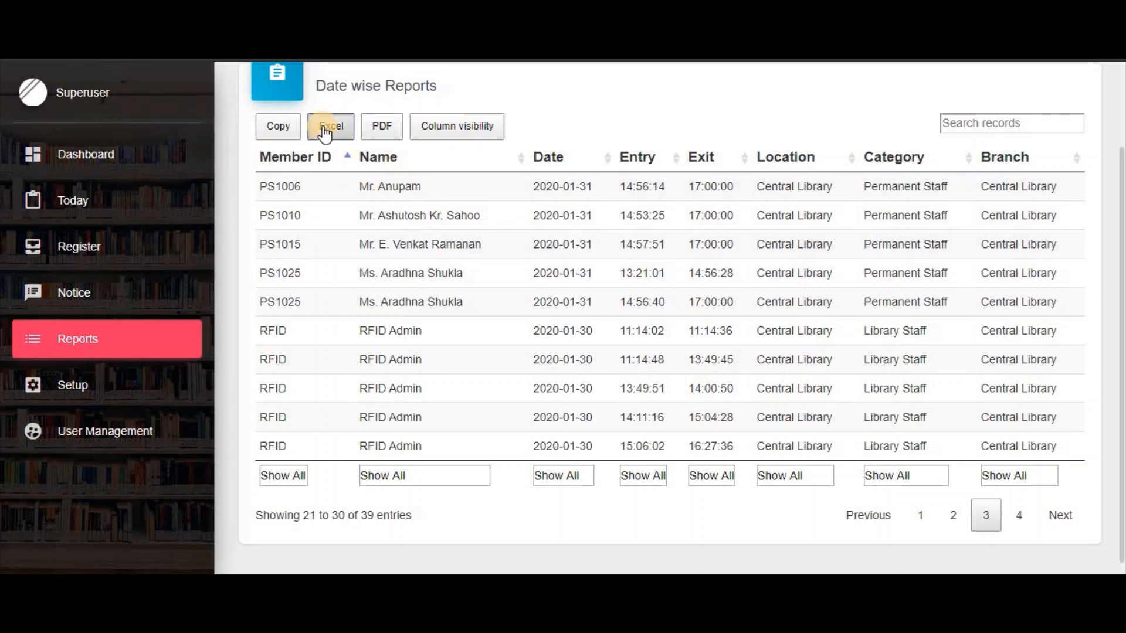
Step: Export the date-wise report to Excel as Report.xlsx and launch the download
{"action": "left_click", "coordinate": [331, 127]}
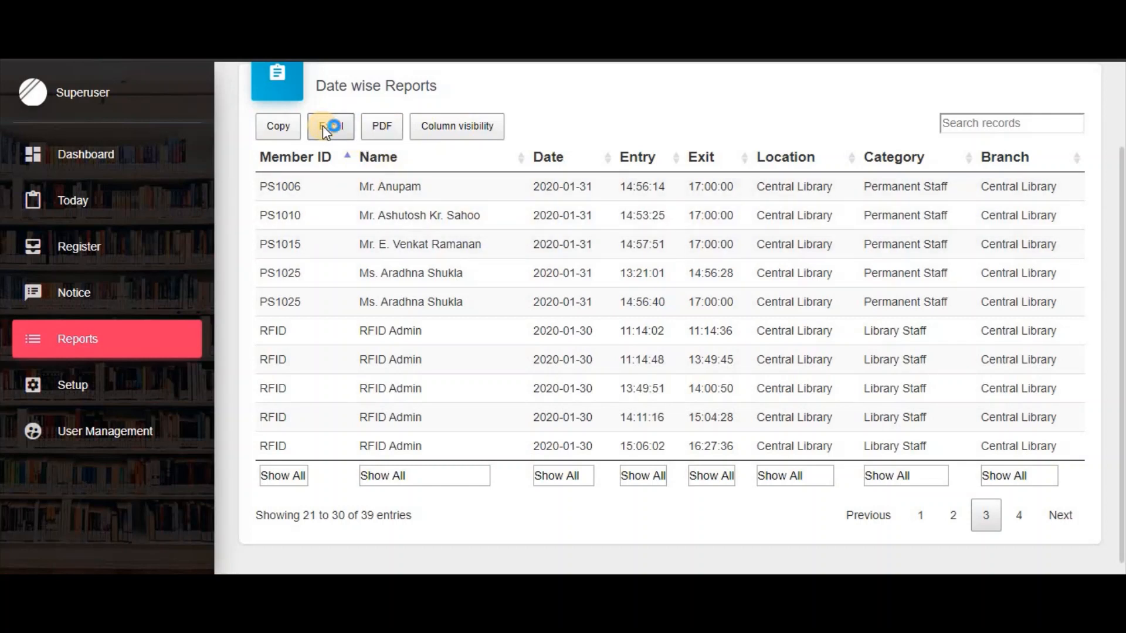
{"action": "left_click", "coordinate": [331, 127]}
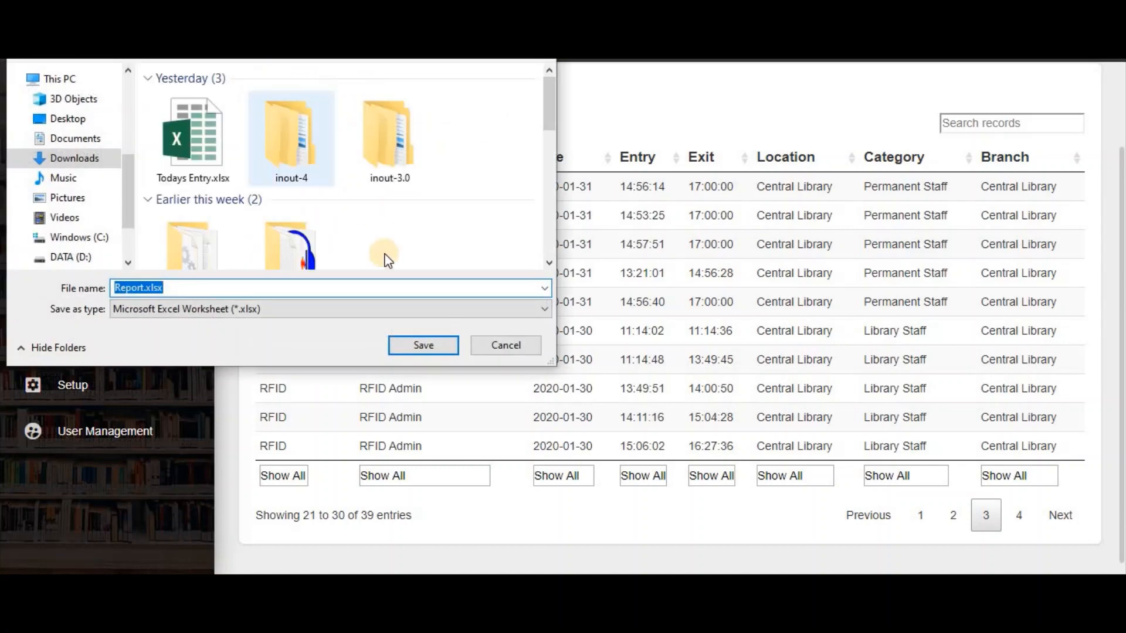
{"action": "left_click", "coordinate": [422, 345]}
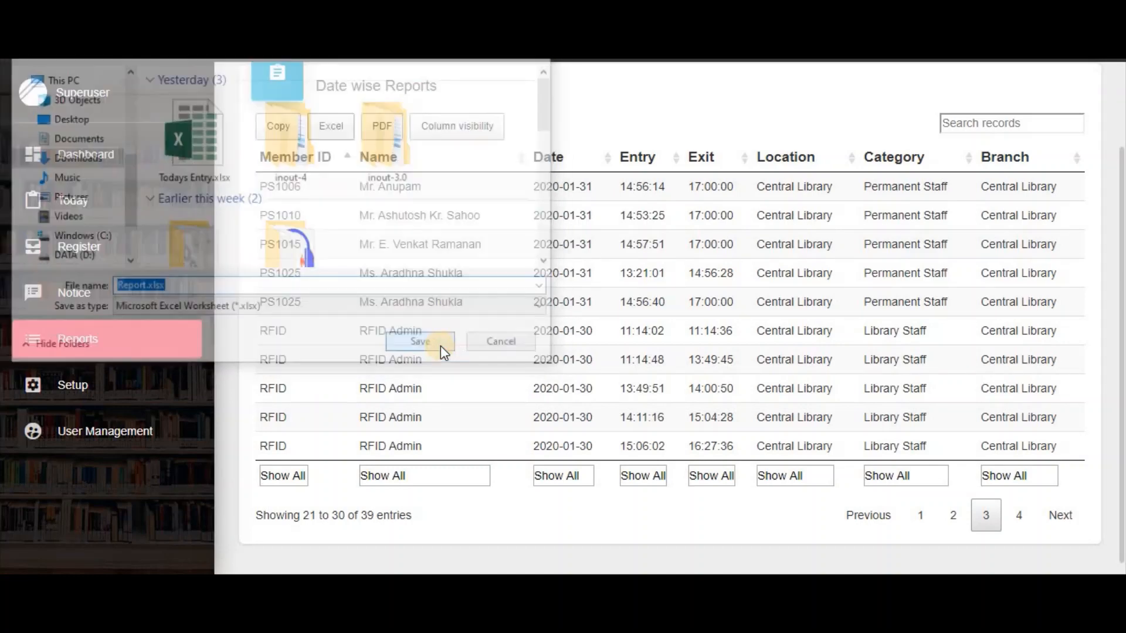
{"action": "left_click", "coordinate": [420, 341]}
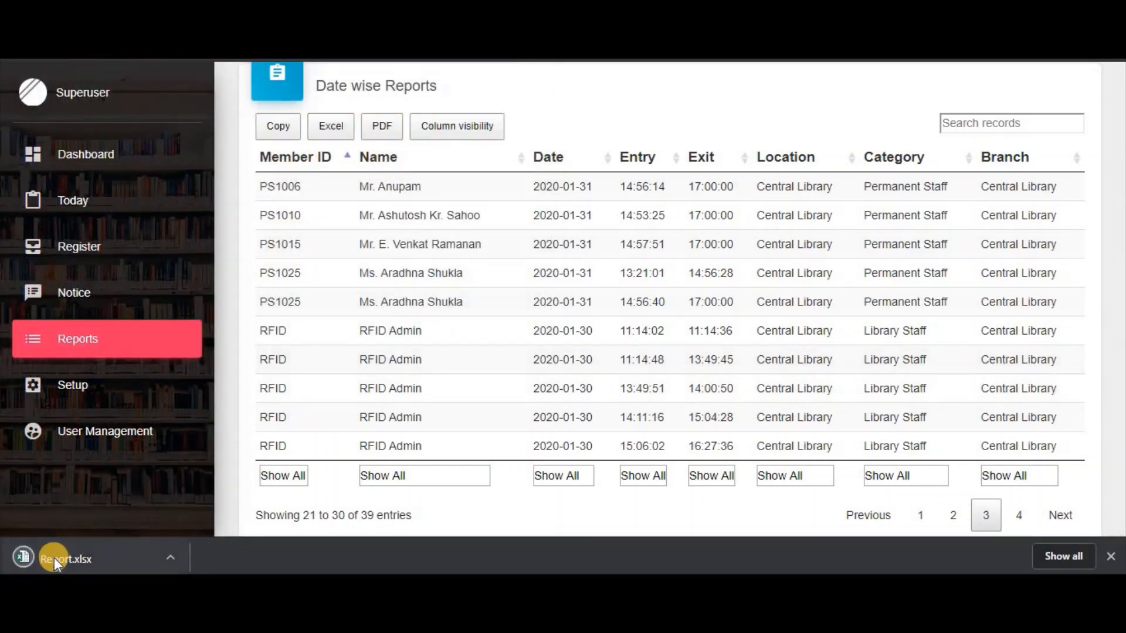
{"action": "left_click", "coordinate": [57, 559]}
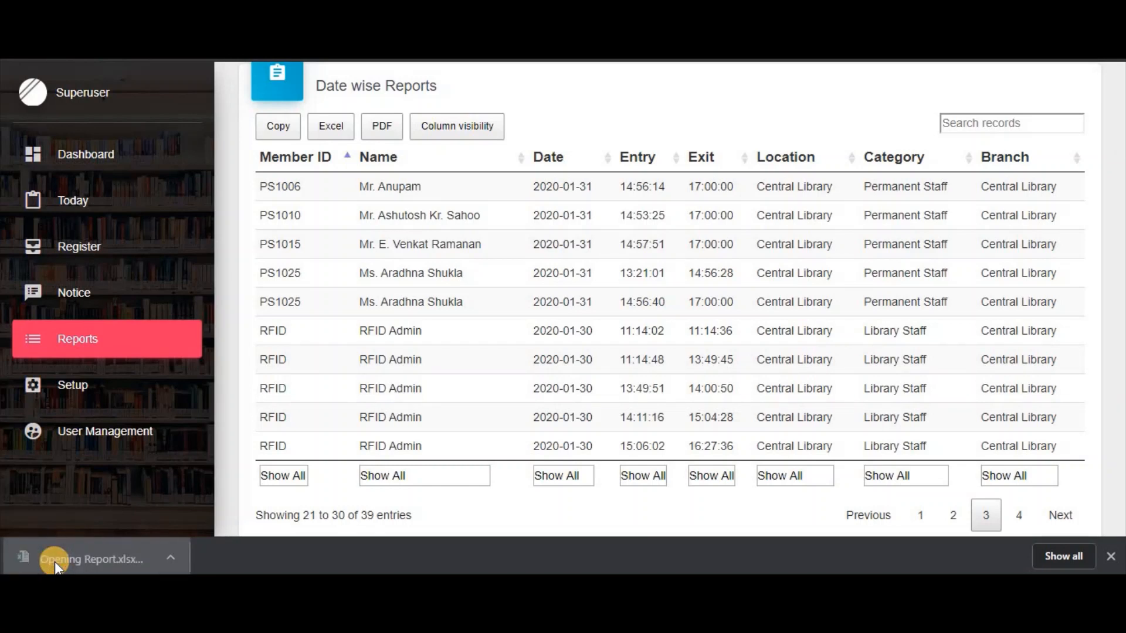
Step: Inspect data rows of the Datewise Inout report for 2020-01-30 to 2020-01-31 in Sheet1
{"action": "left_click", "coordinate": [94, 558]}
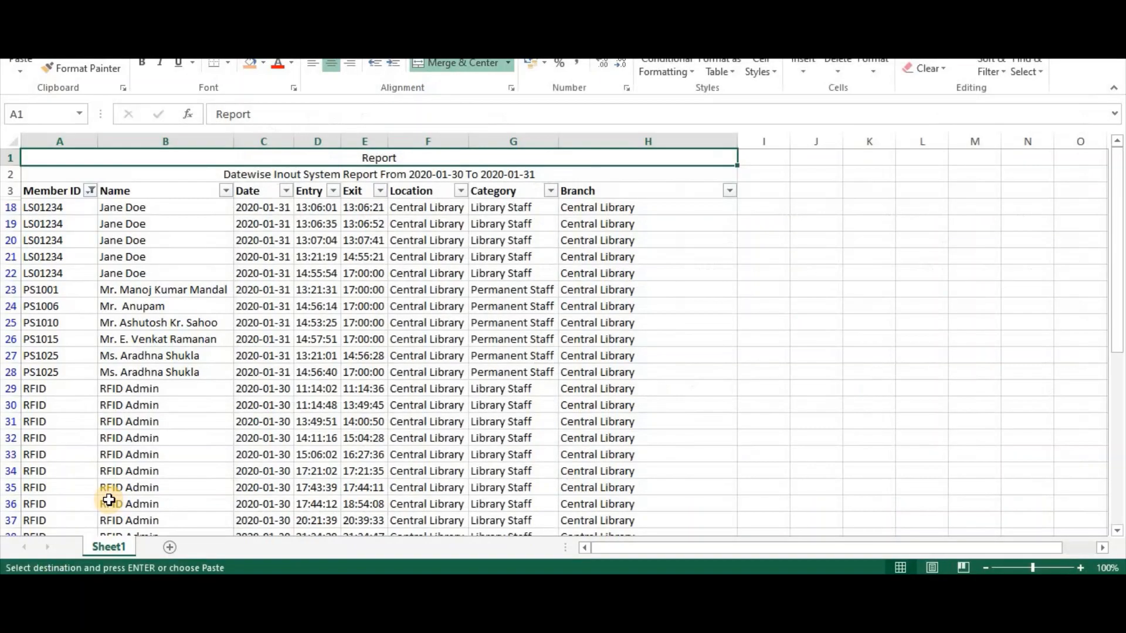
{"action": "mouse_move", "coordinate": [258, 293]}
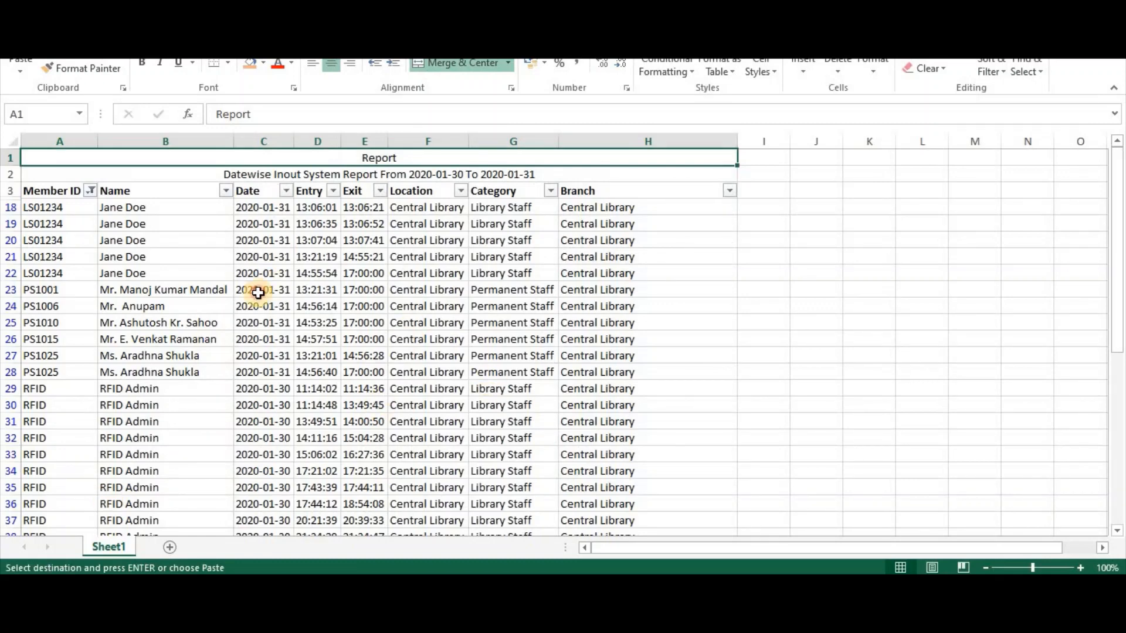
{"action": "left_click", "coordinate": [262, 290]}
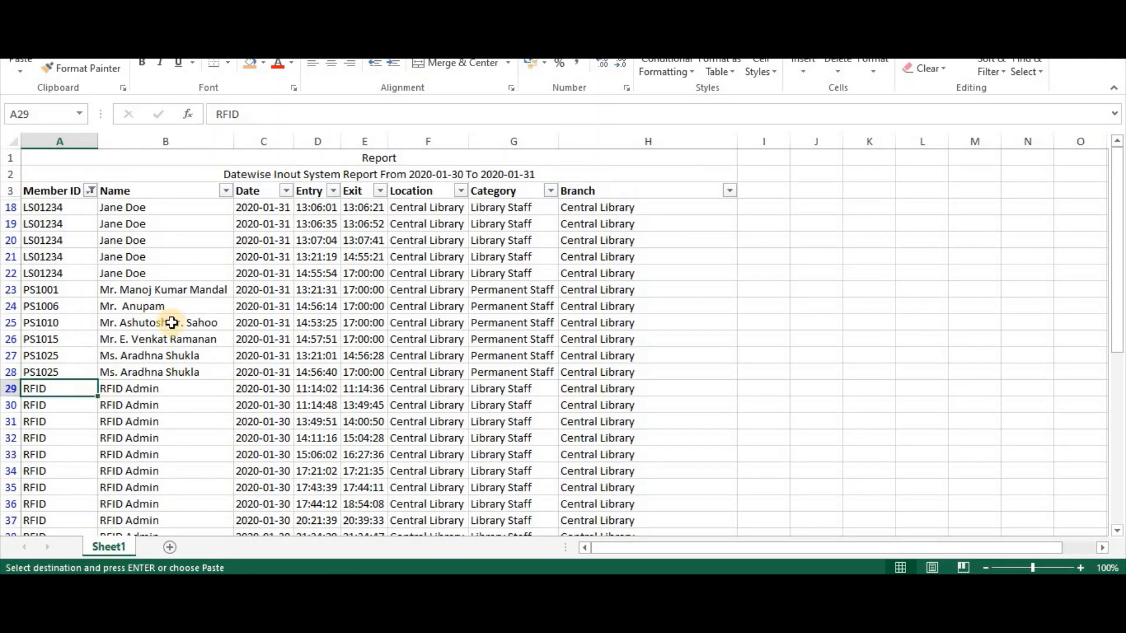
{"action": "mouse_move", "coordinate": [430, 193]}
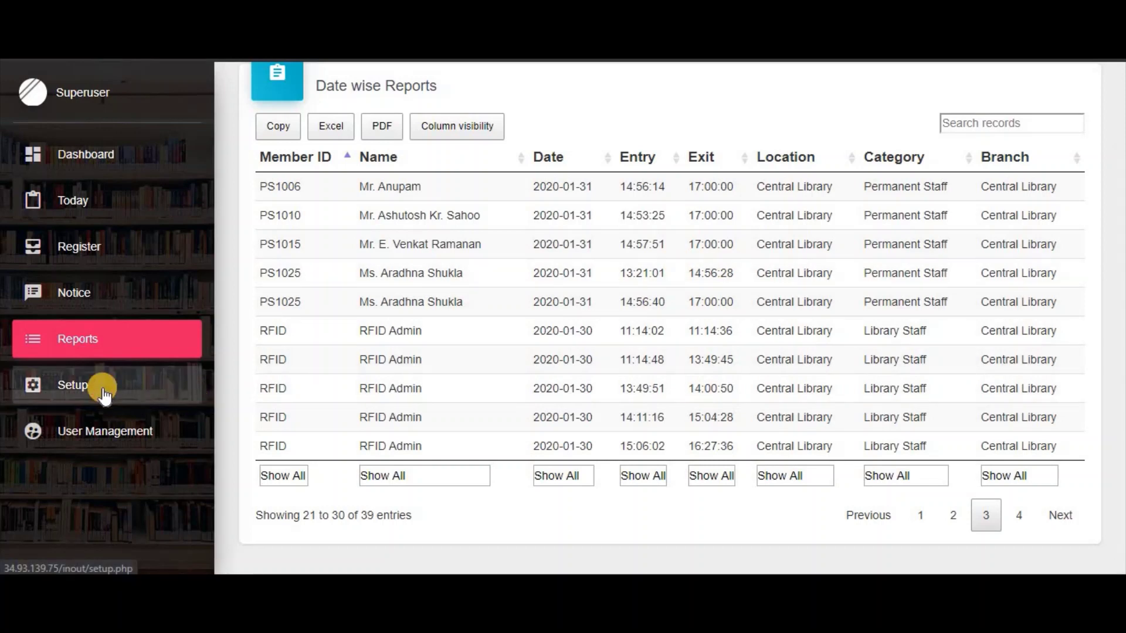
Step: Review Basic Setup: college name Library Attendance System, closing time 17:00:00, university number Member ID
{"action": "left_click", "coordinate": [72, 384]}
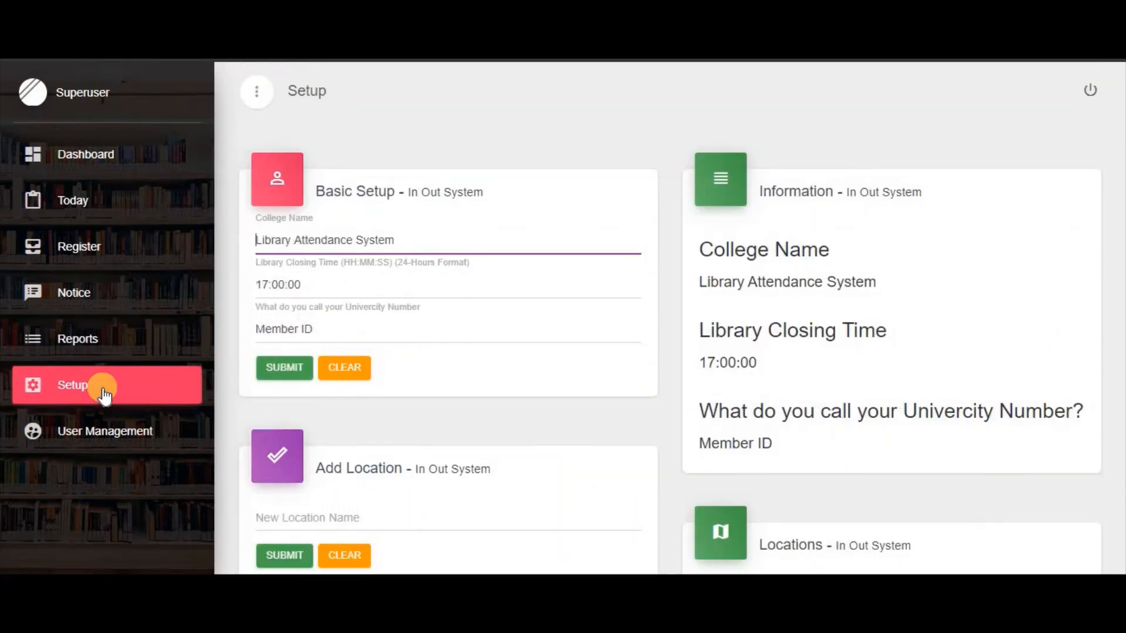
{"action": "mouse_move", "coordinate": [380, 269]}
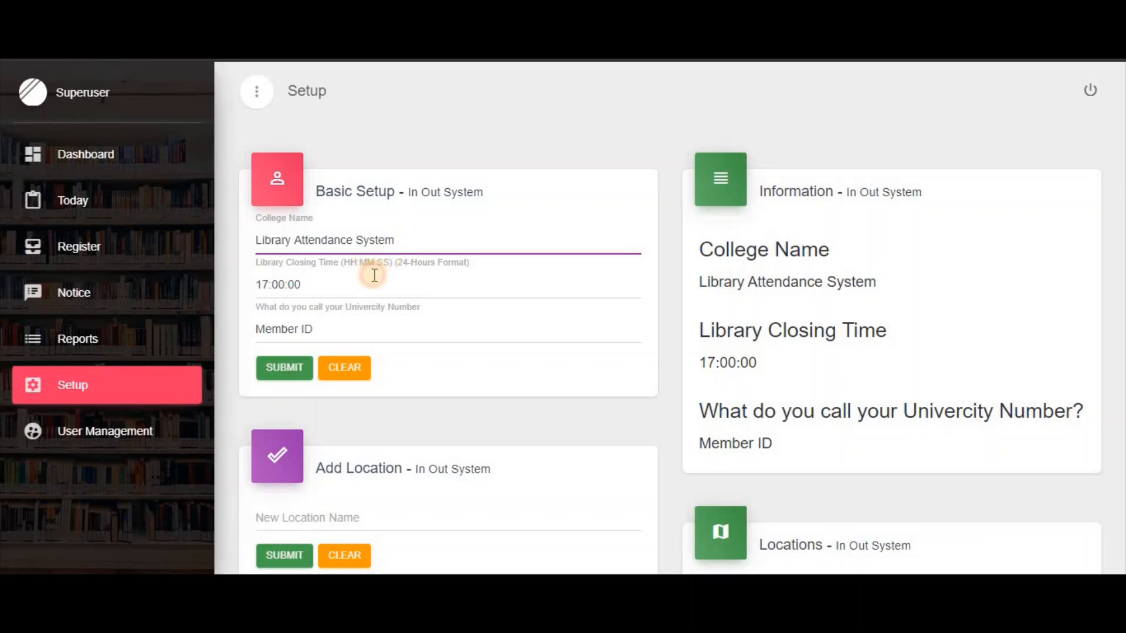
{"action": "left_click", "coordinate": [377, 331]}
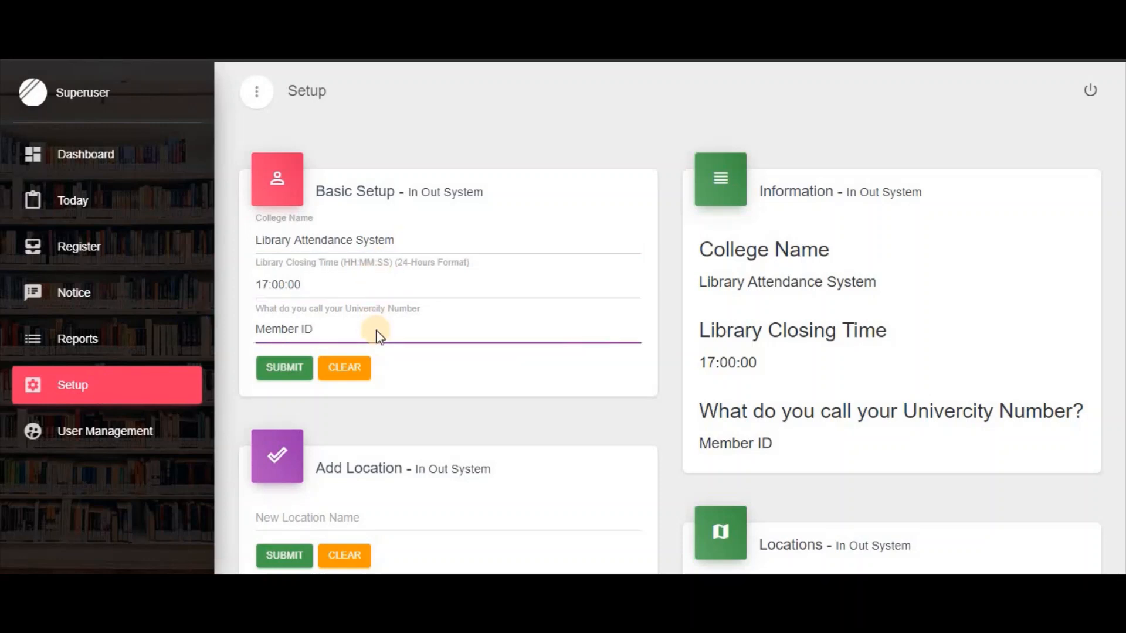
{"action": "scroll", "scroll_direction": "down", "scroll_amount": 3}
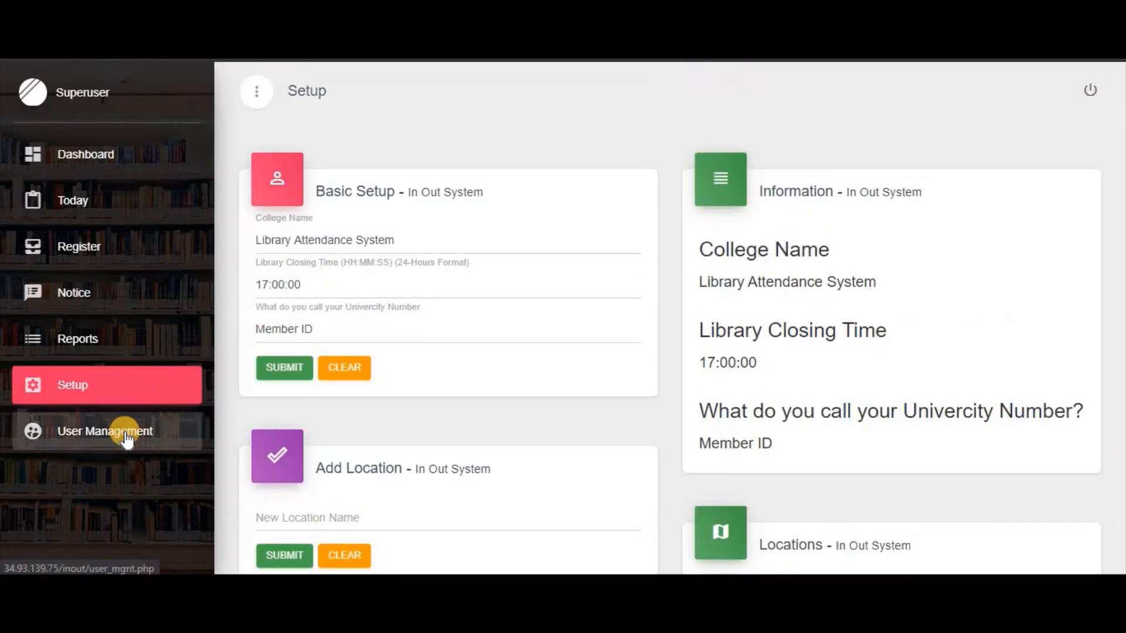
Step: Review the three system users, return to the dashboard and view today's attendance
{"action": "left_click", "coordinate": [104, 432]}
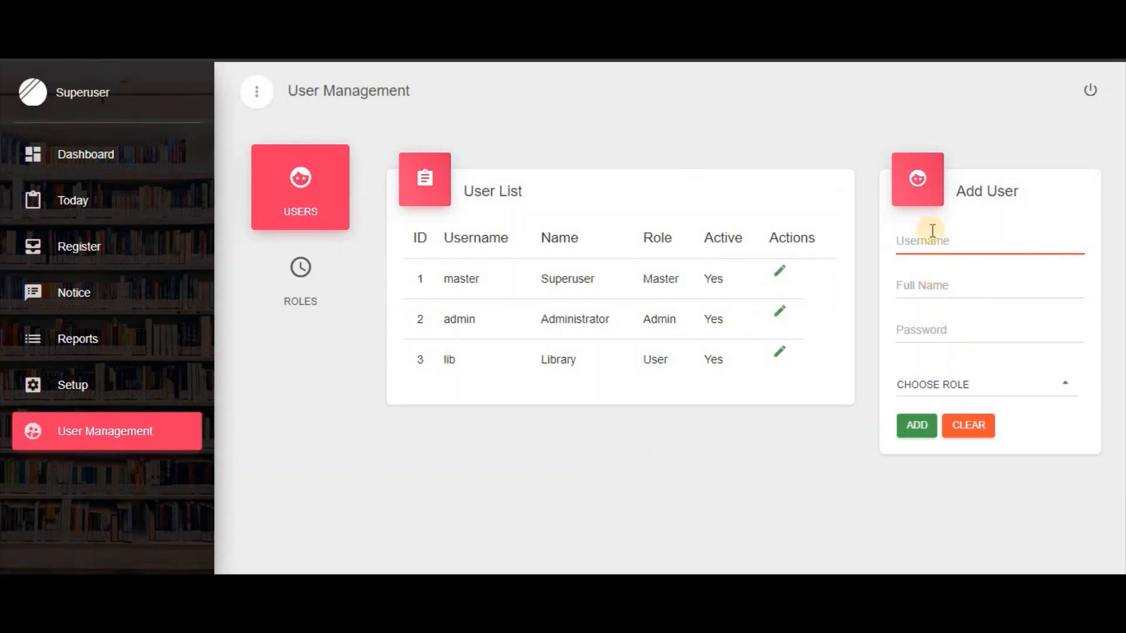
{"action": "mouse_move", "coordinate": [163, 270]}
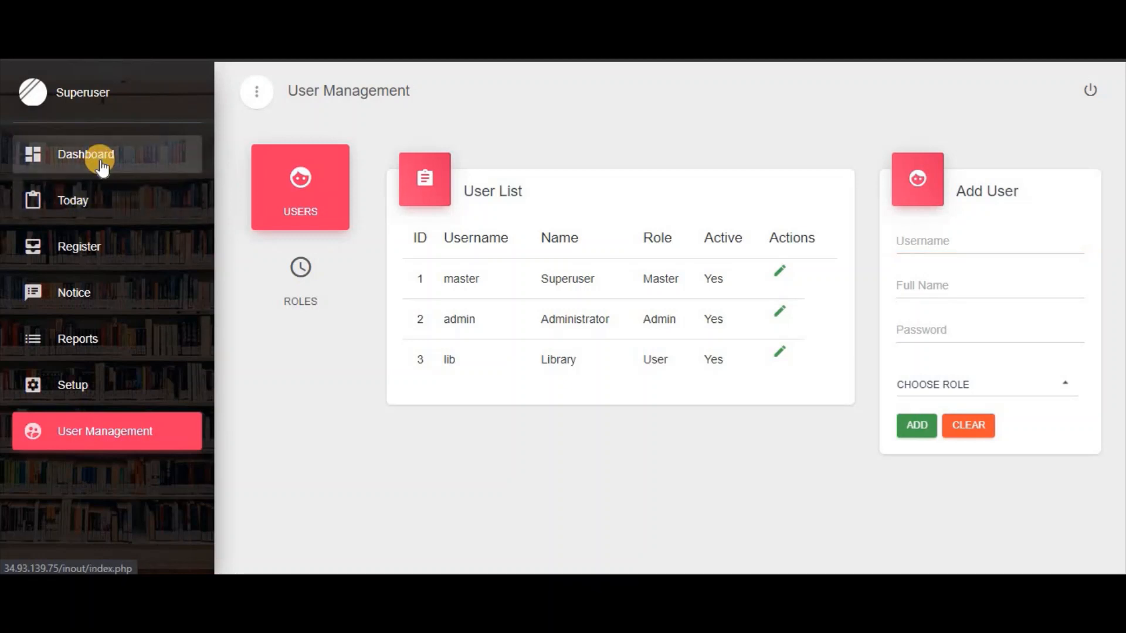
{"action": "left_click", "coordinate": [86, 155]}
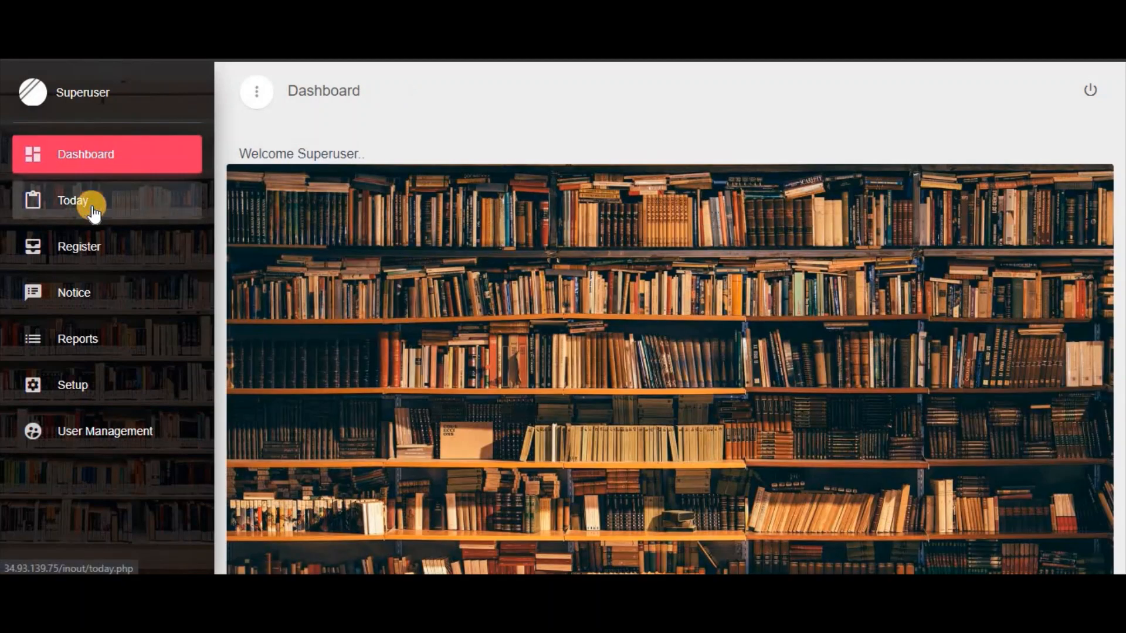
{"action": "left_click", "coordinate": [73, 199]}
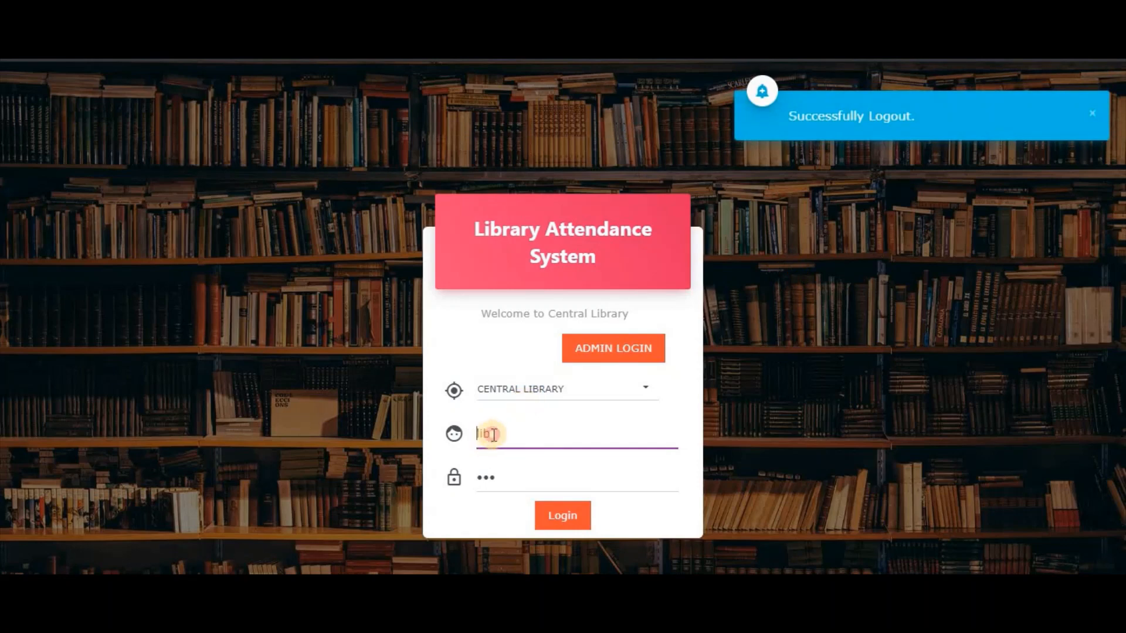
Step: Enter the library staff username and password on the Central Library login form
{"action": "left_click", "coordinate": [505, 478]}
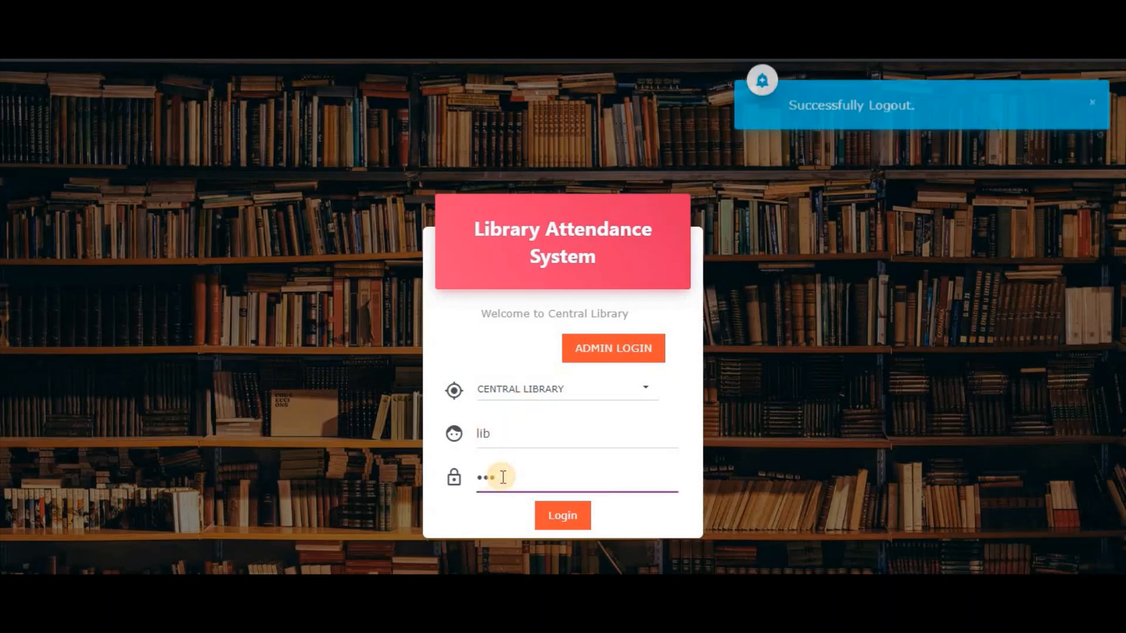
{"action": "left_click", "coordinate": [563, 515]}
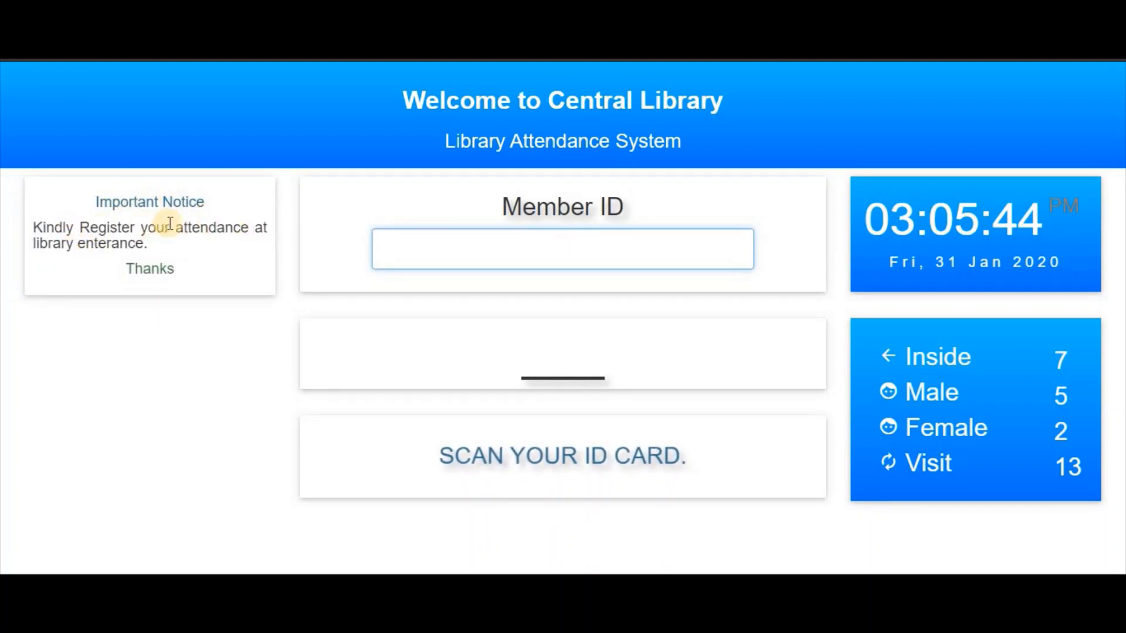
{"action": "mouse_move", "coordinate": [221, 253]}
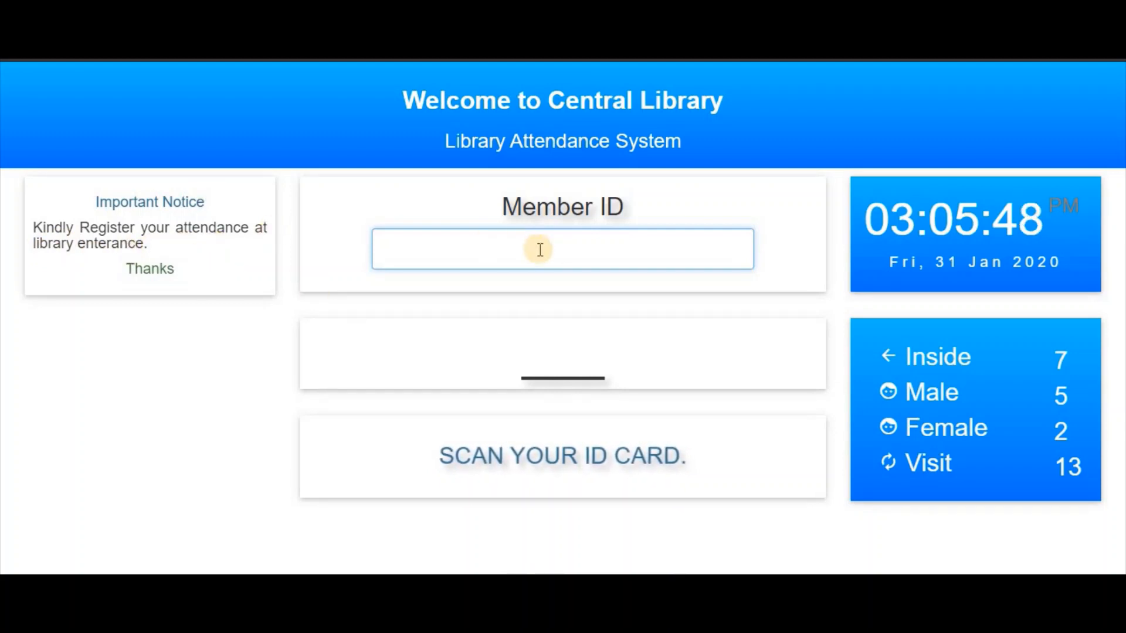
{"action": "mouse_move", "coordinate": [571, 251]}
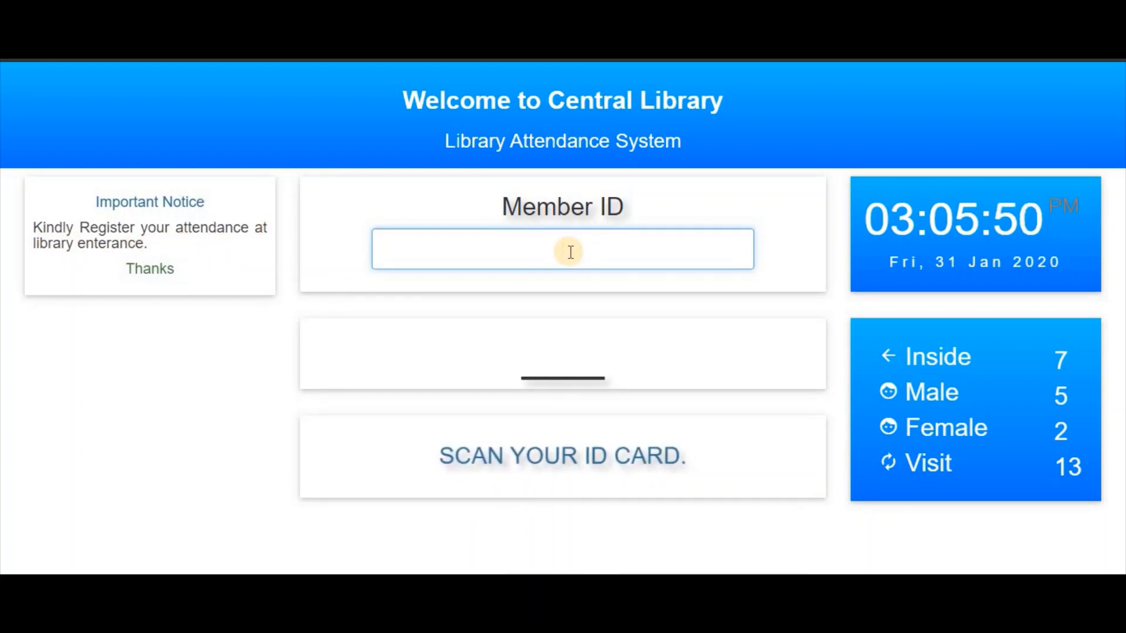
Step: Check out members PS1015 and PS1025 at the kiosk, dropping Inside from 7 to 5
{"action": "type", "text": "PS1015"}
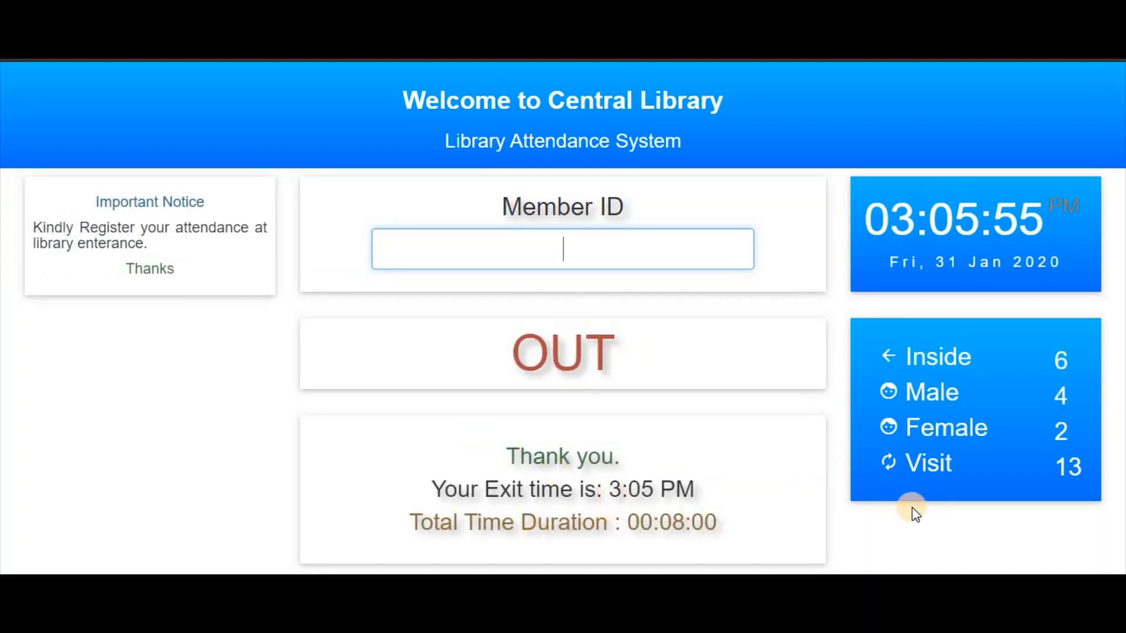
{"action": "mouse_move", "coordinate": [580, 496]}
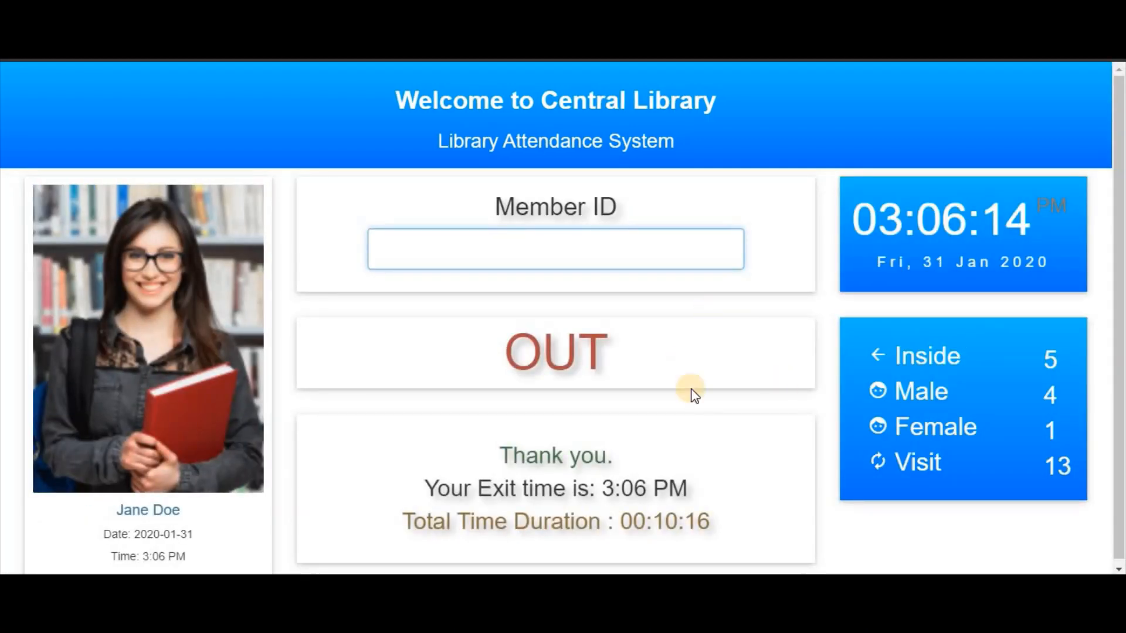
{"action": "mouse_move", "coordinate": [1108, 528]}
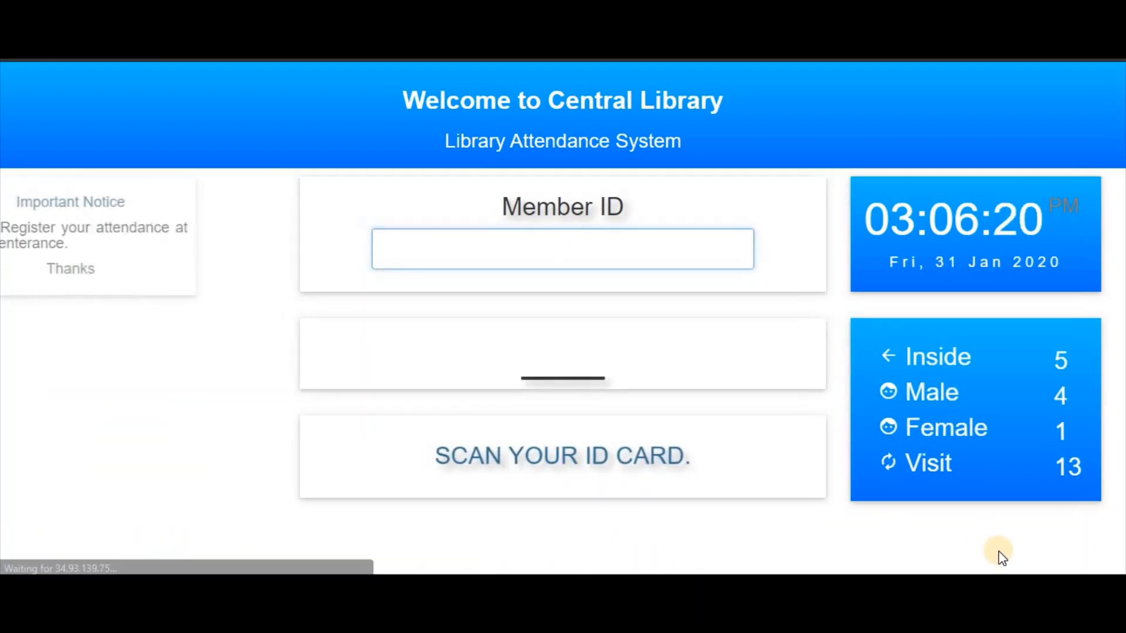
{"action": "type", "text": "PS1025"}
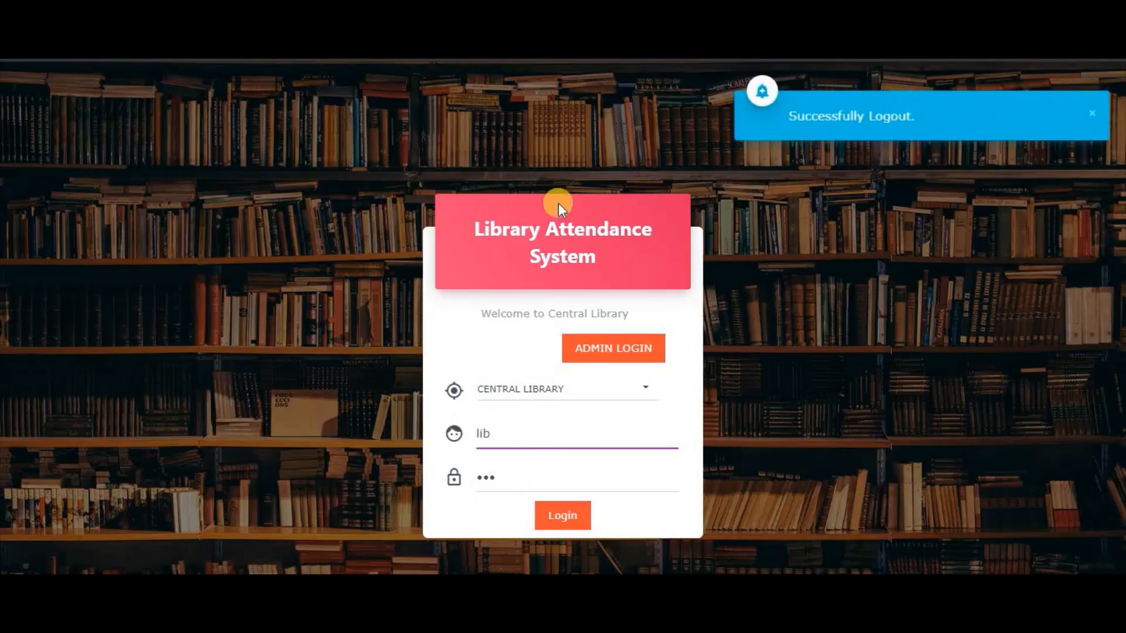
{"action": "mouse_move", "coordinate": [863, 188]}
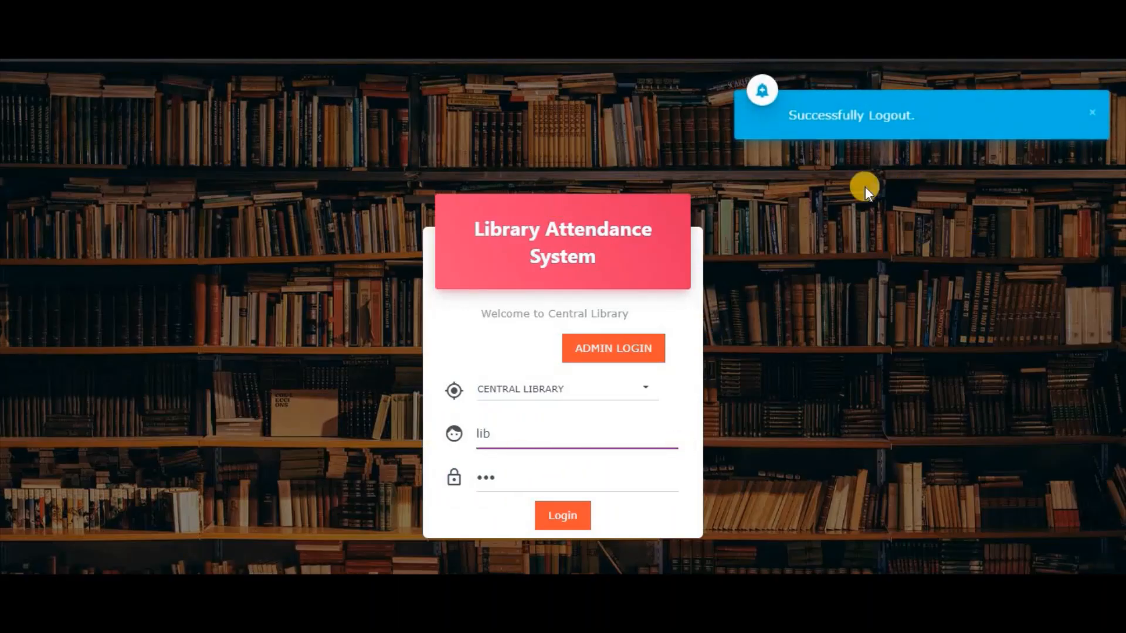